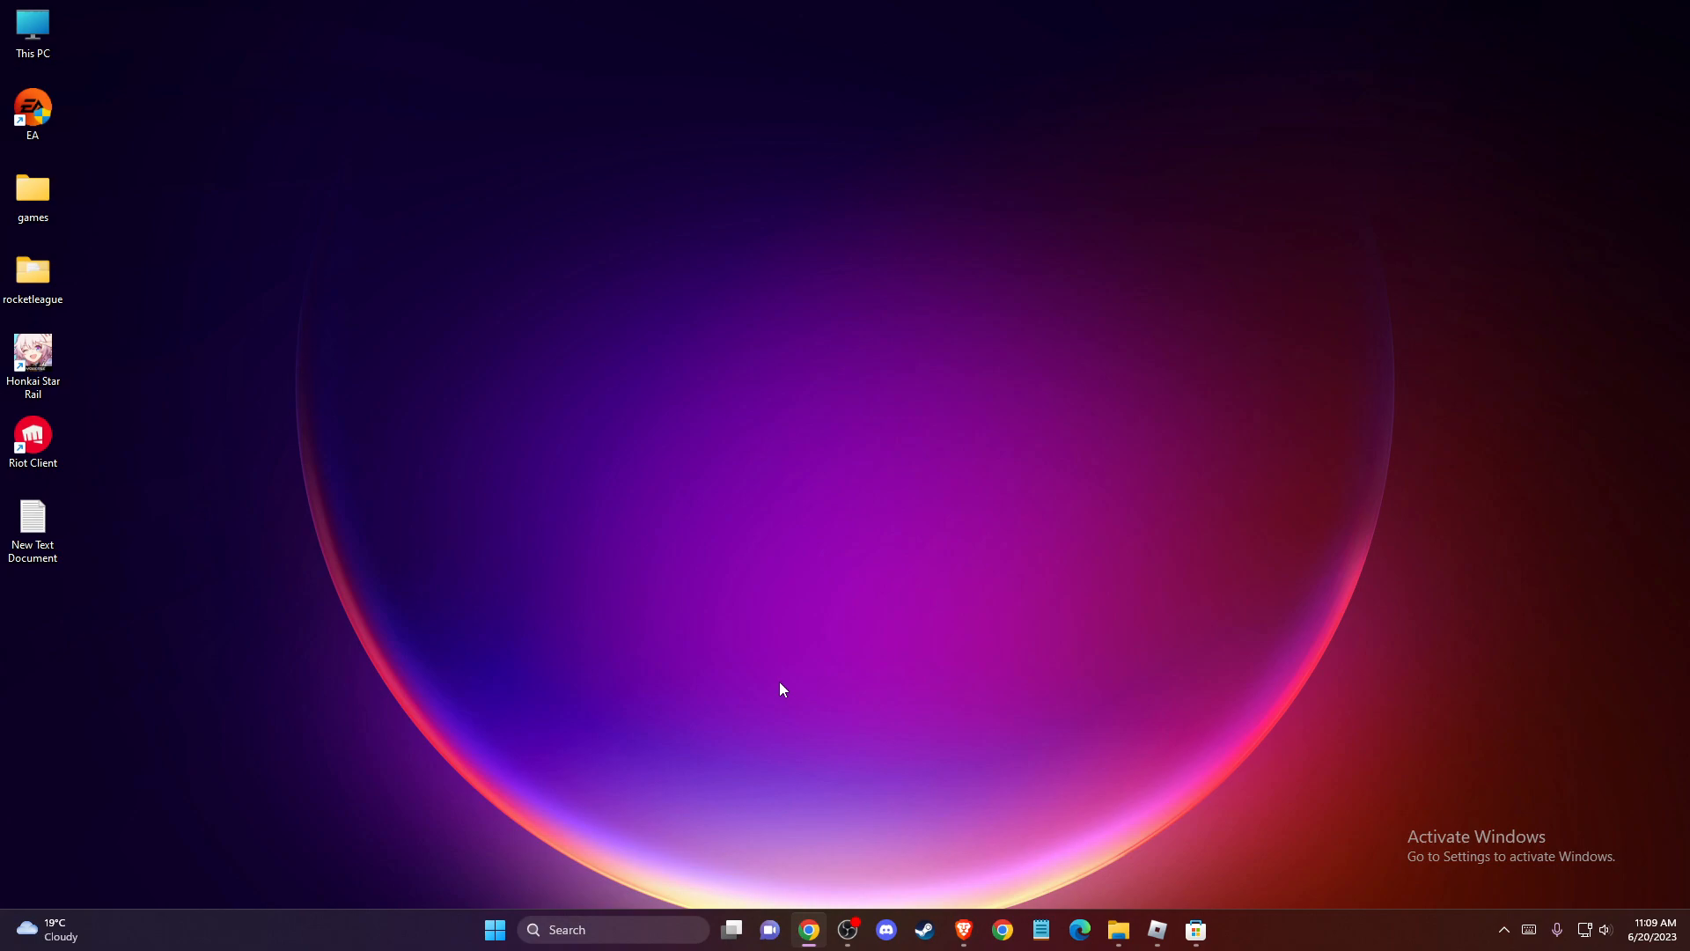
mouse_move(762, 680)
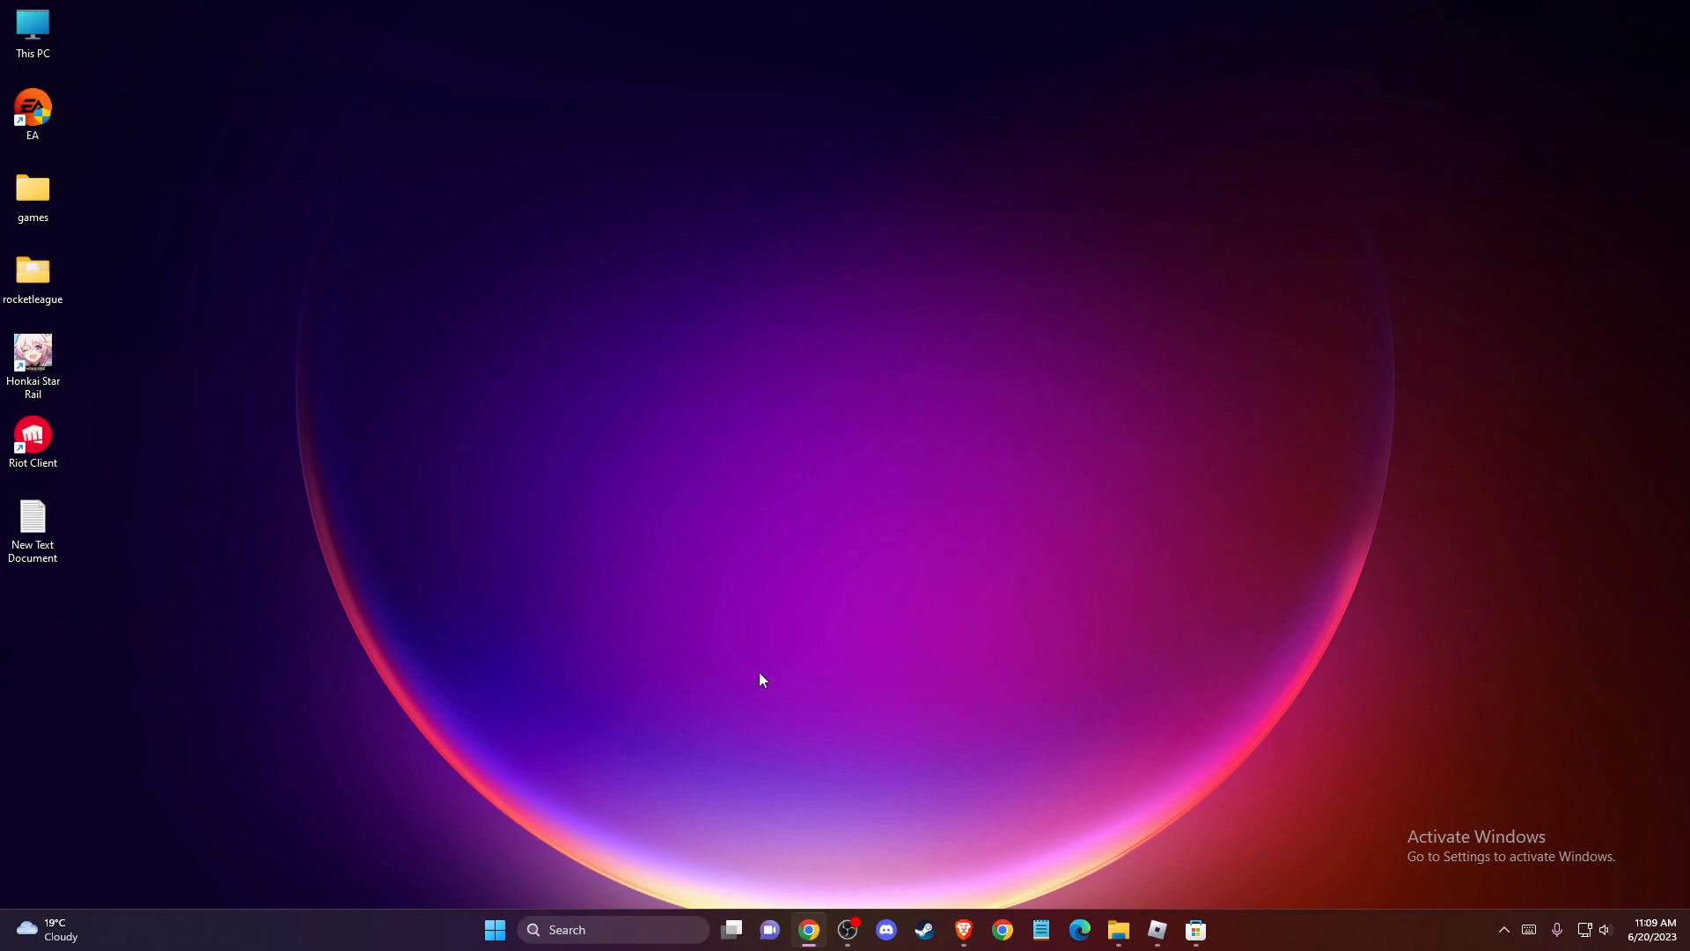
Search 'Task Manager' from the taskbar and launch it.
text(Task Manager)
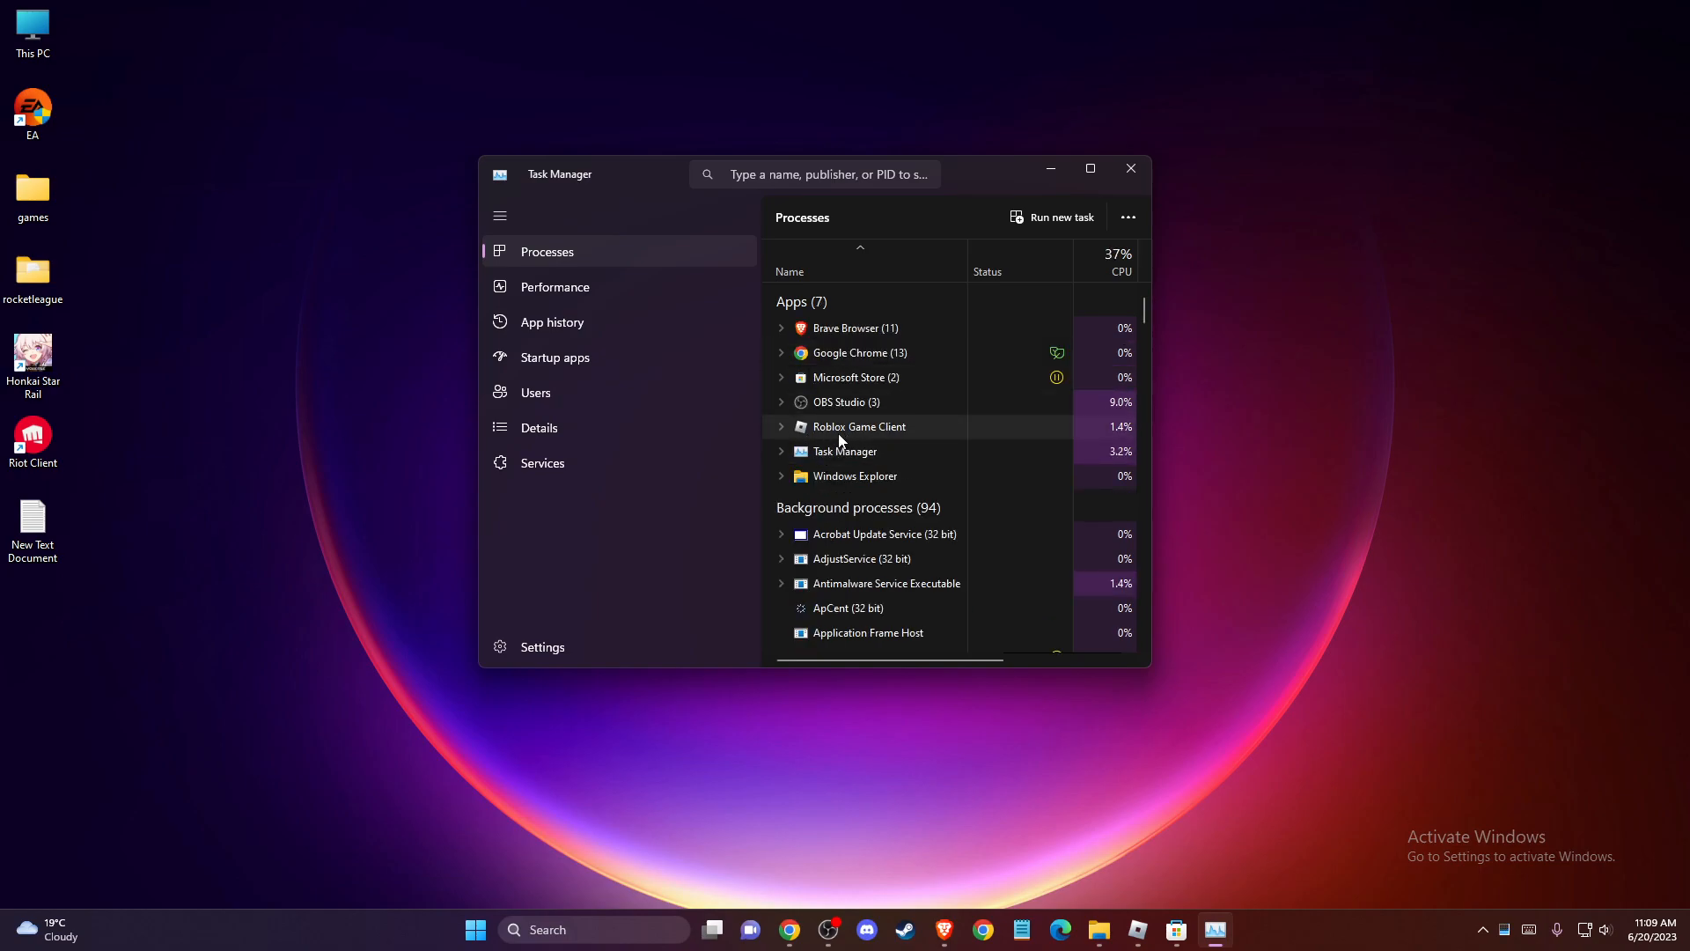
End the Roblox Game Client process, then exit Task Manager.
right_click(860, 426)
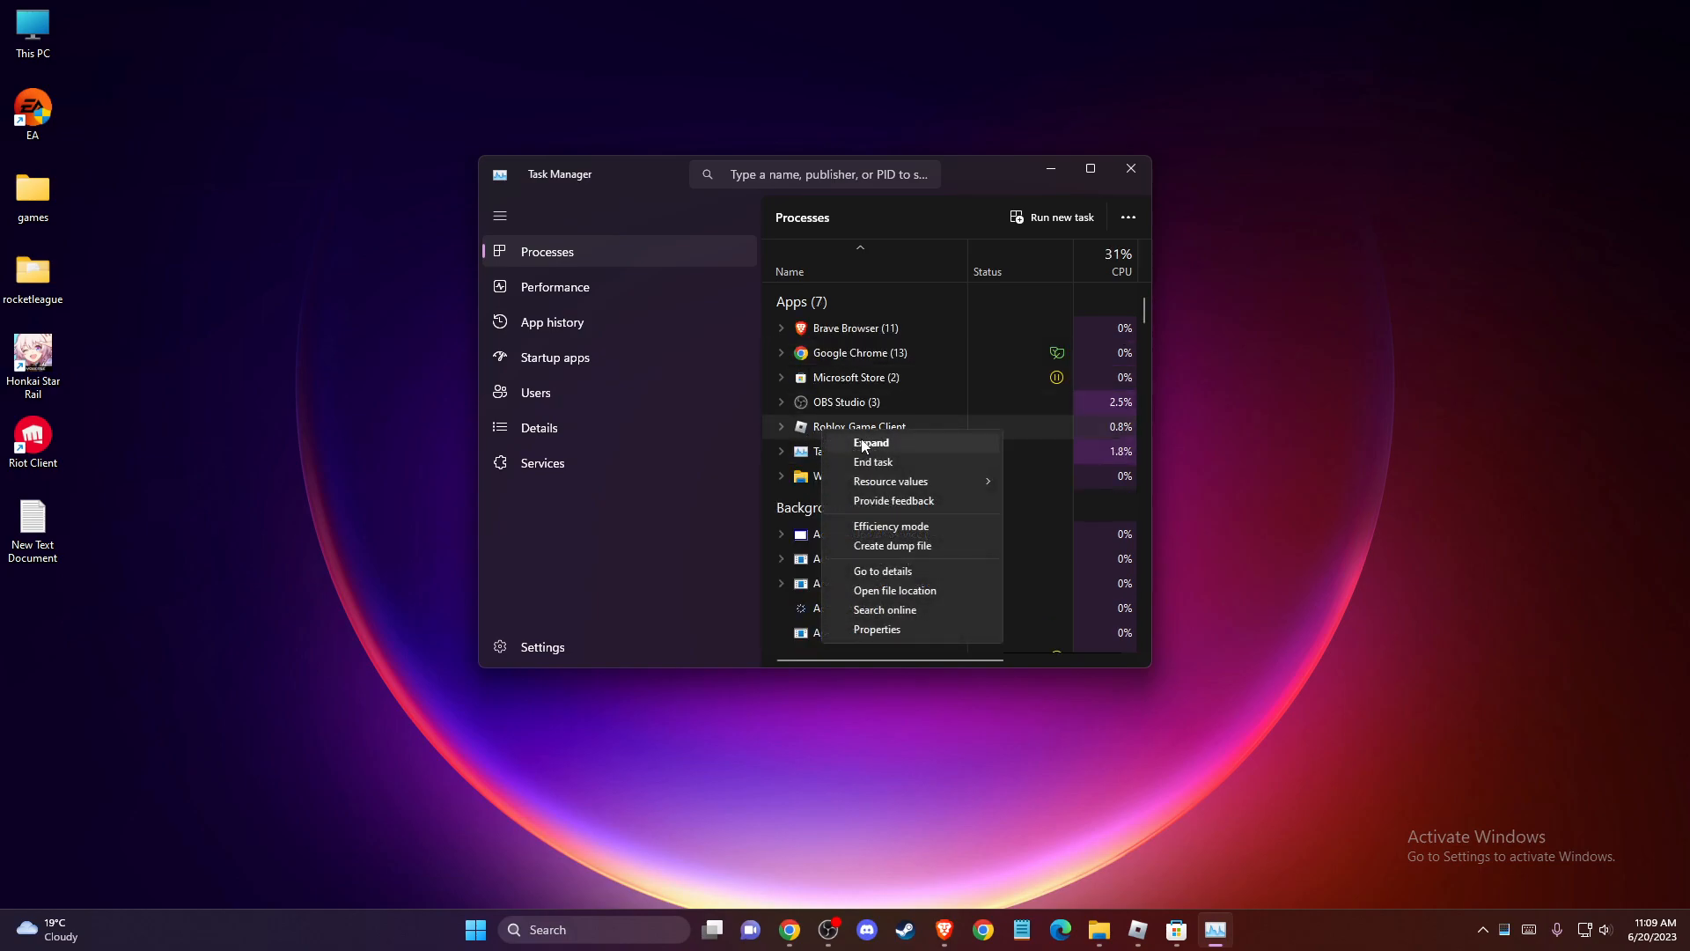
click(872, 461)
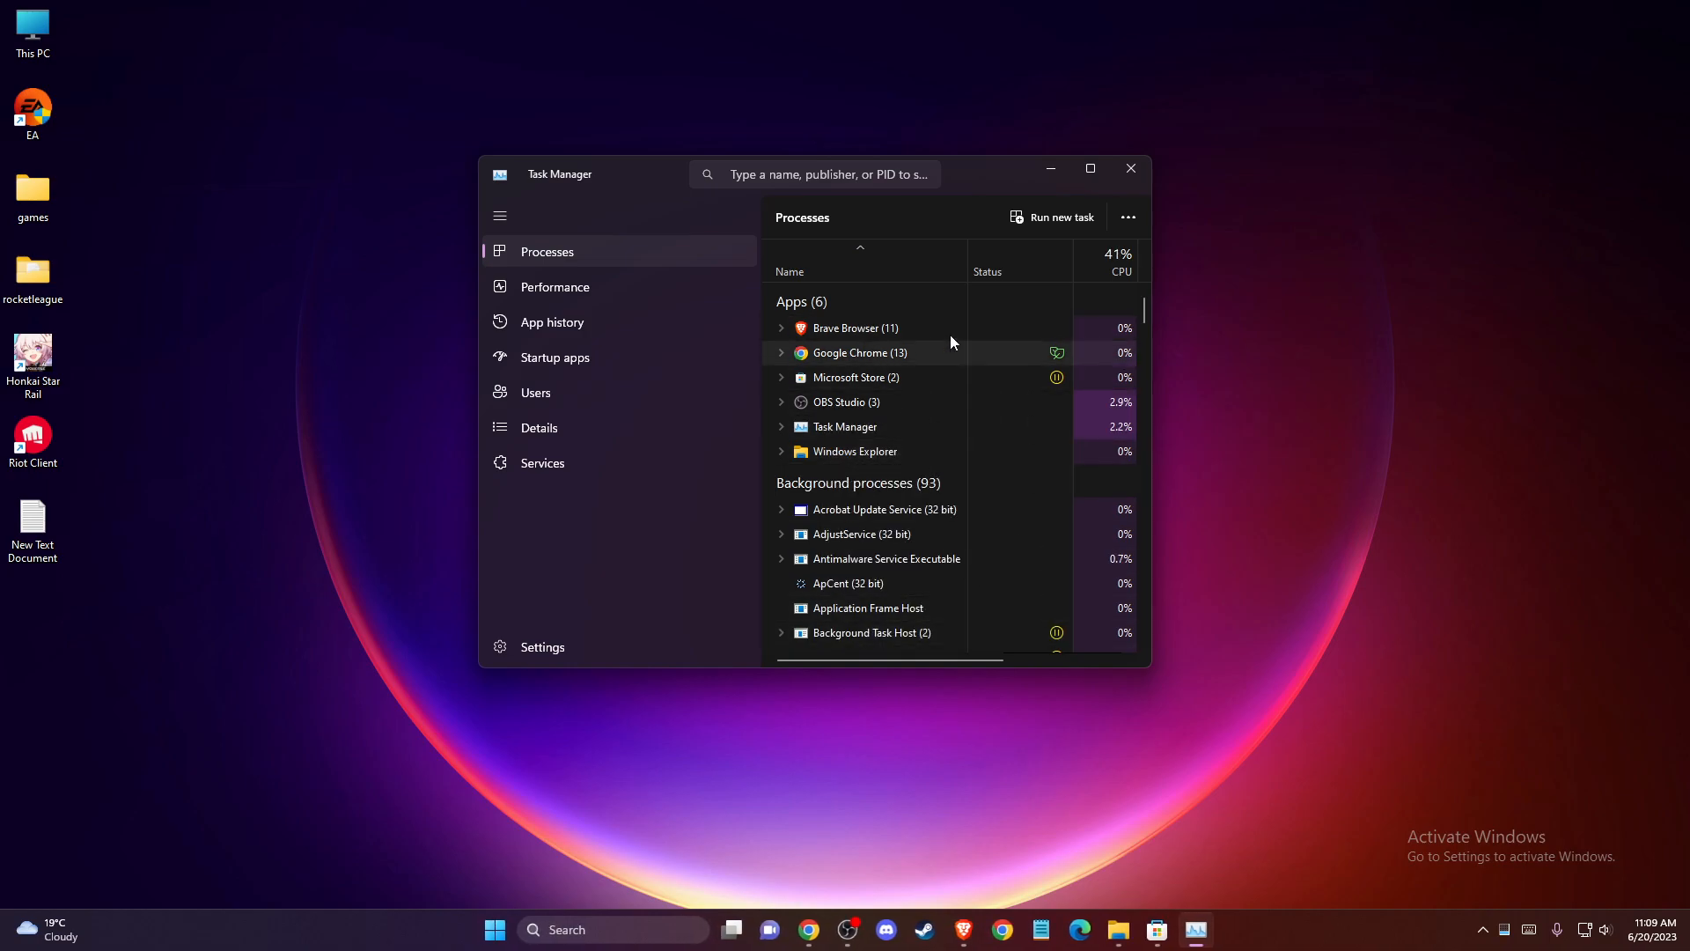
click(1130, 169)
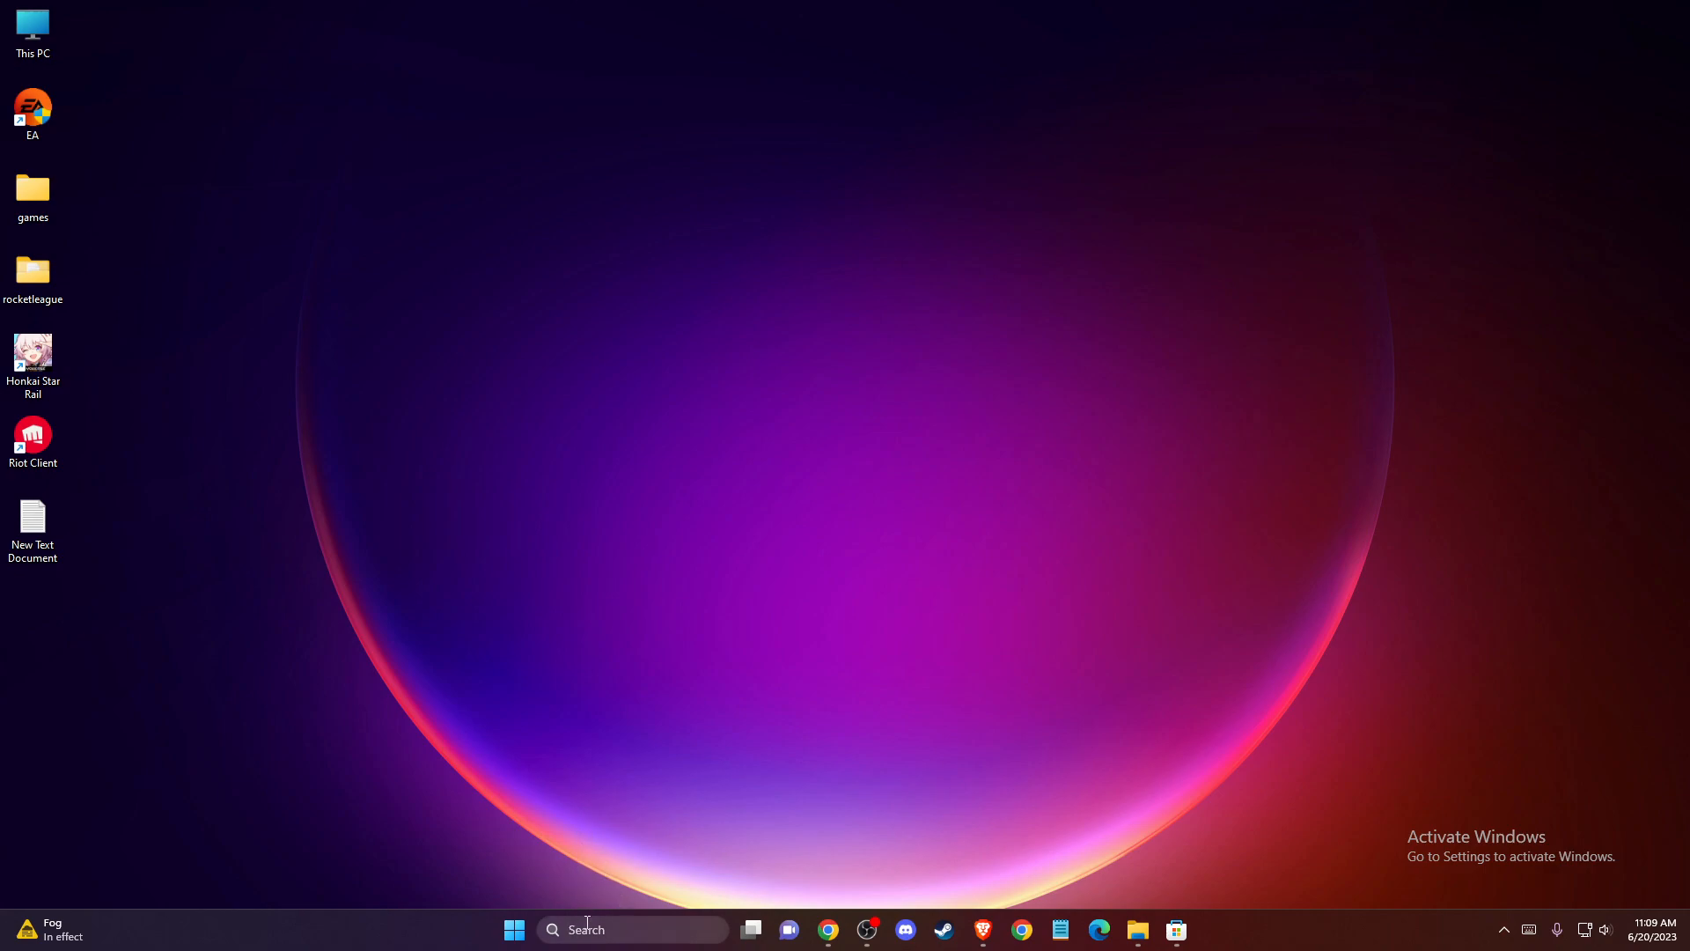
Use Run with %APPDATA% to show the Roaming AppData folder in File Explorer.
text(RUN)
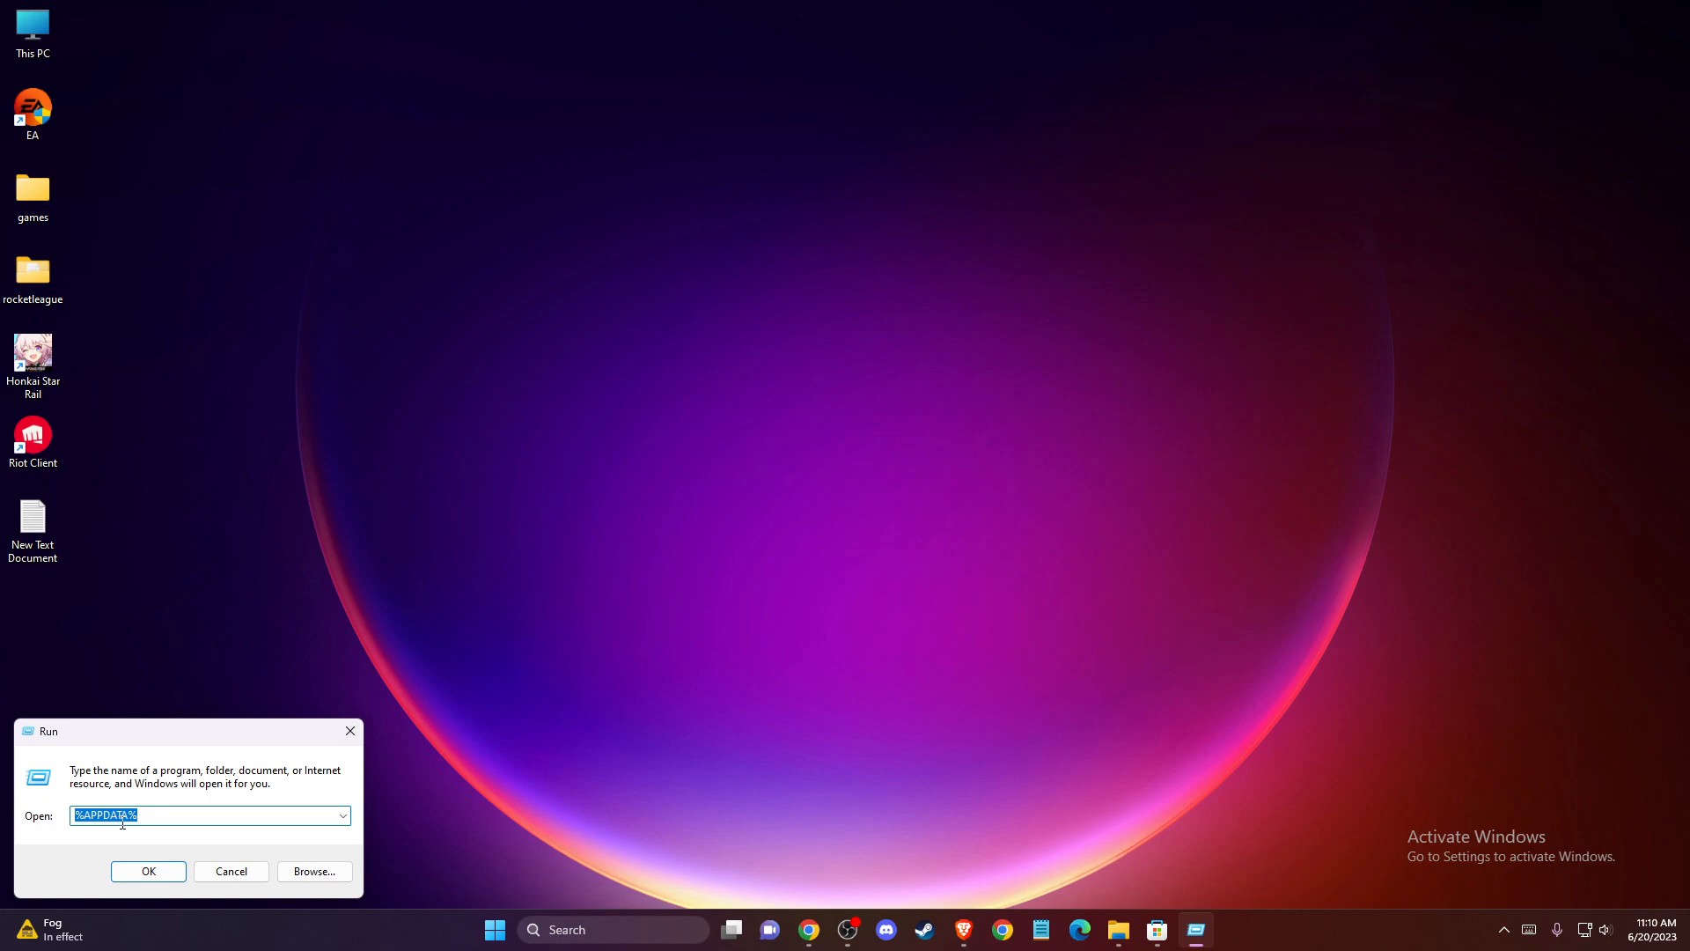
click(147, 872)
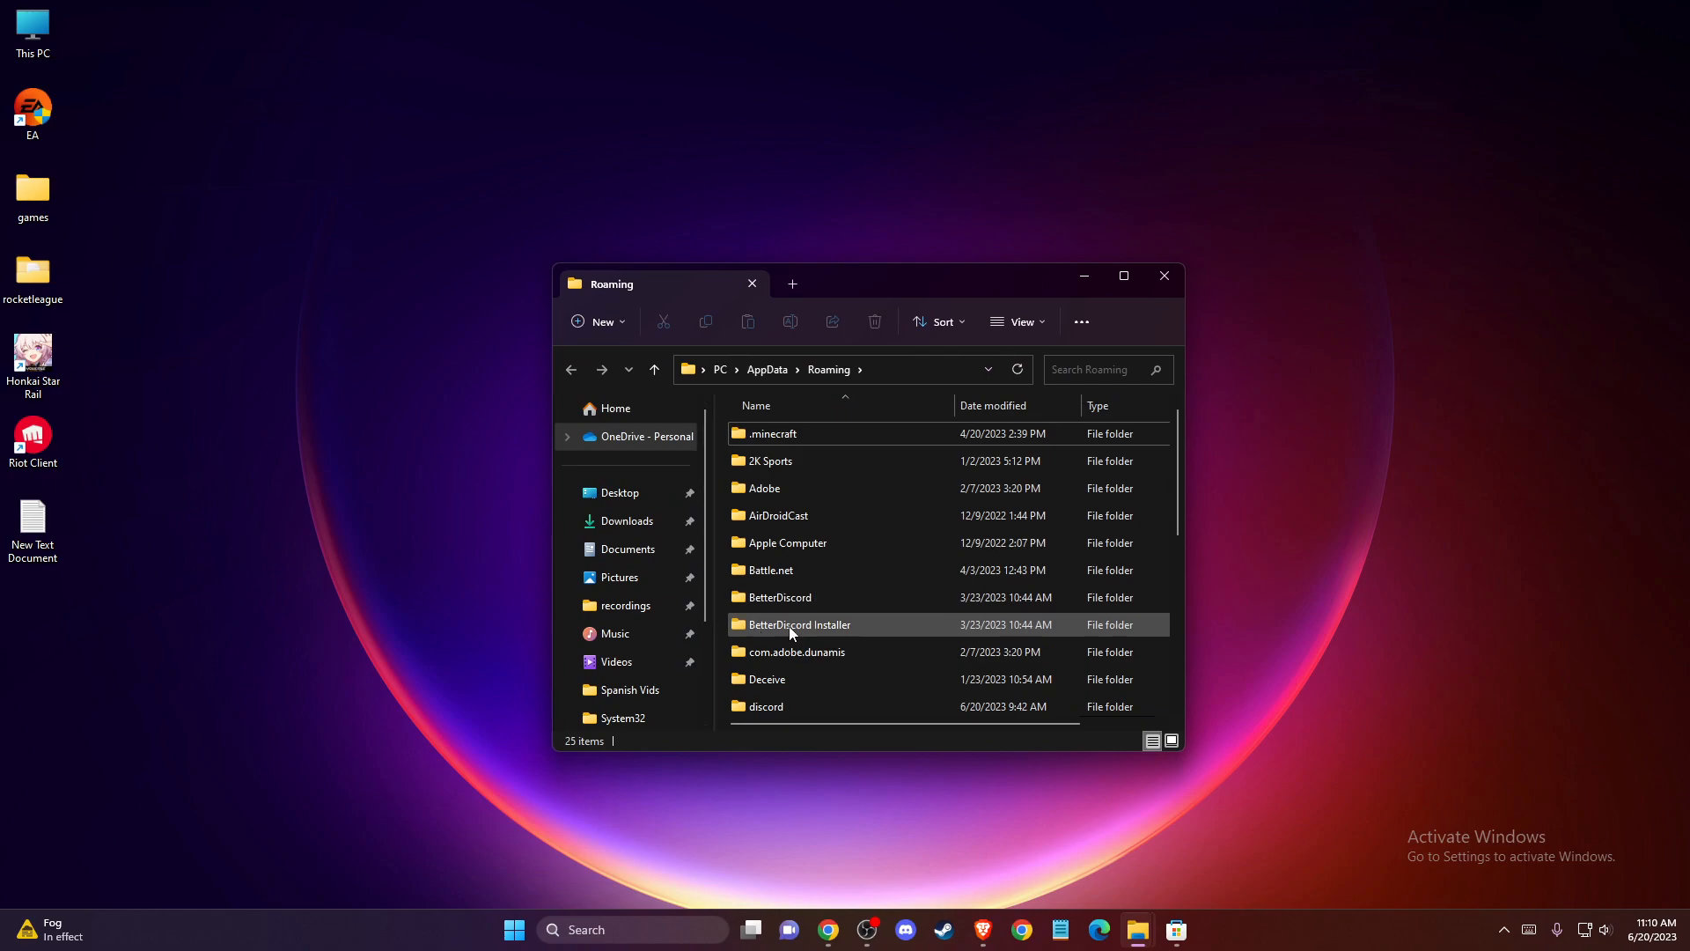
Delete the Krnl folder from Roaming, leaving 24 items.
click(798, 624)
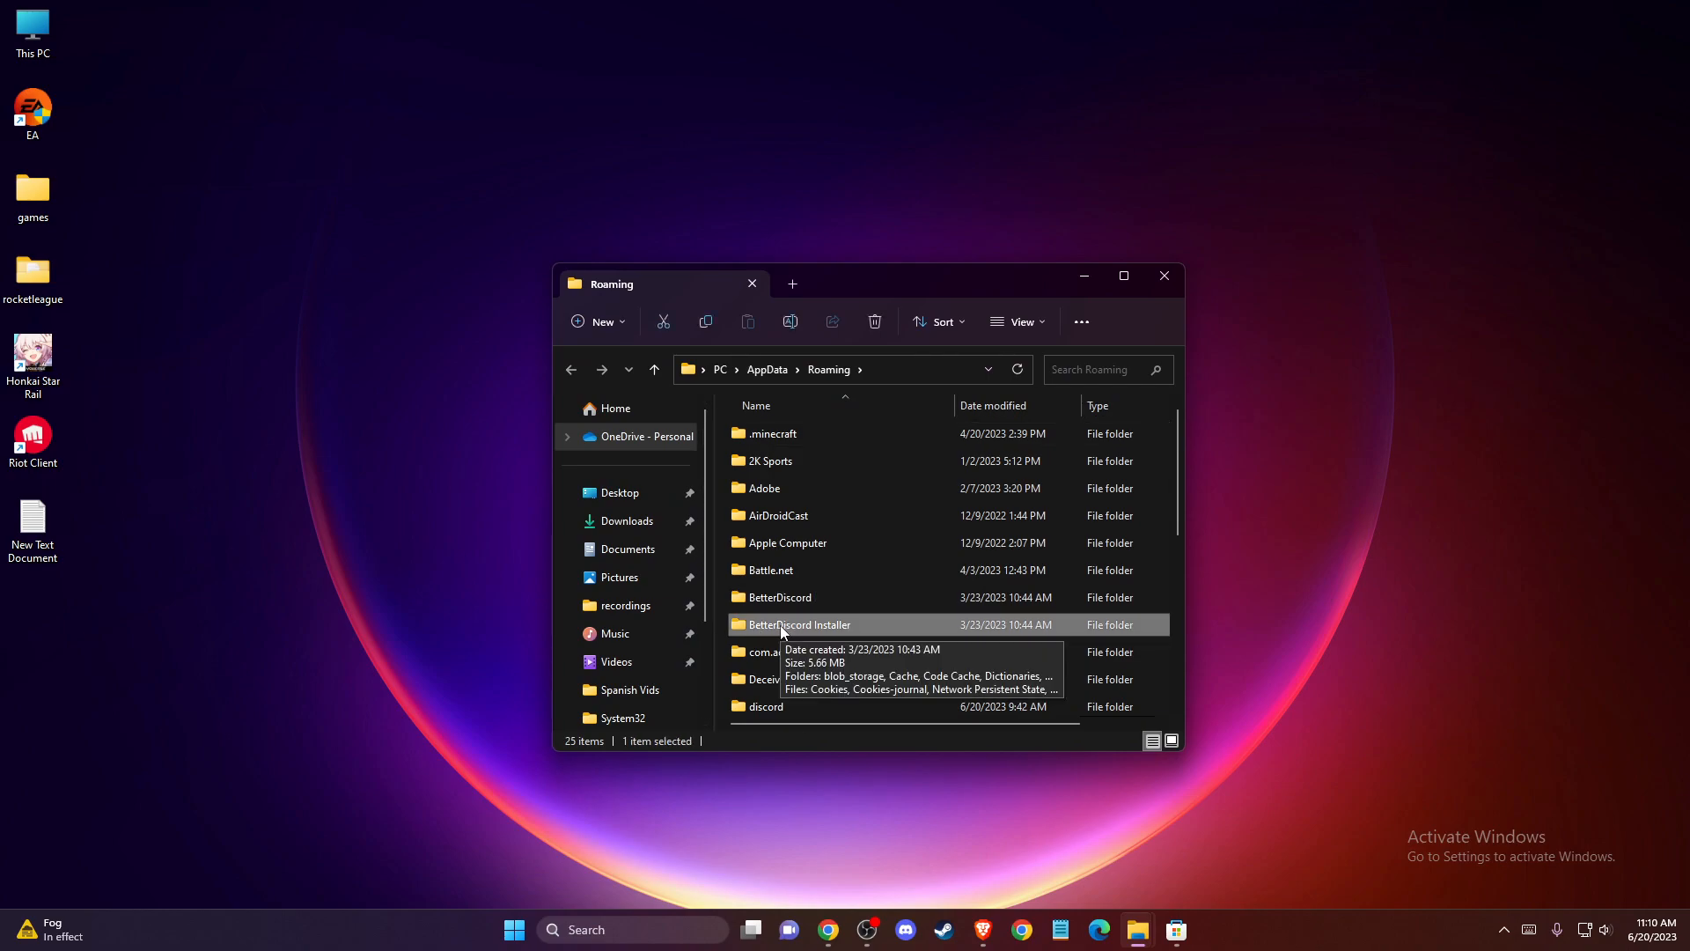
scroll(down, 3)
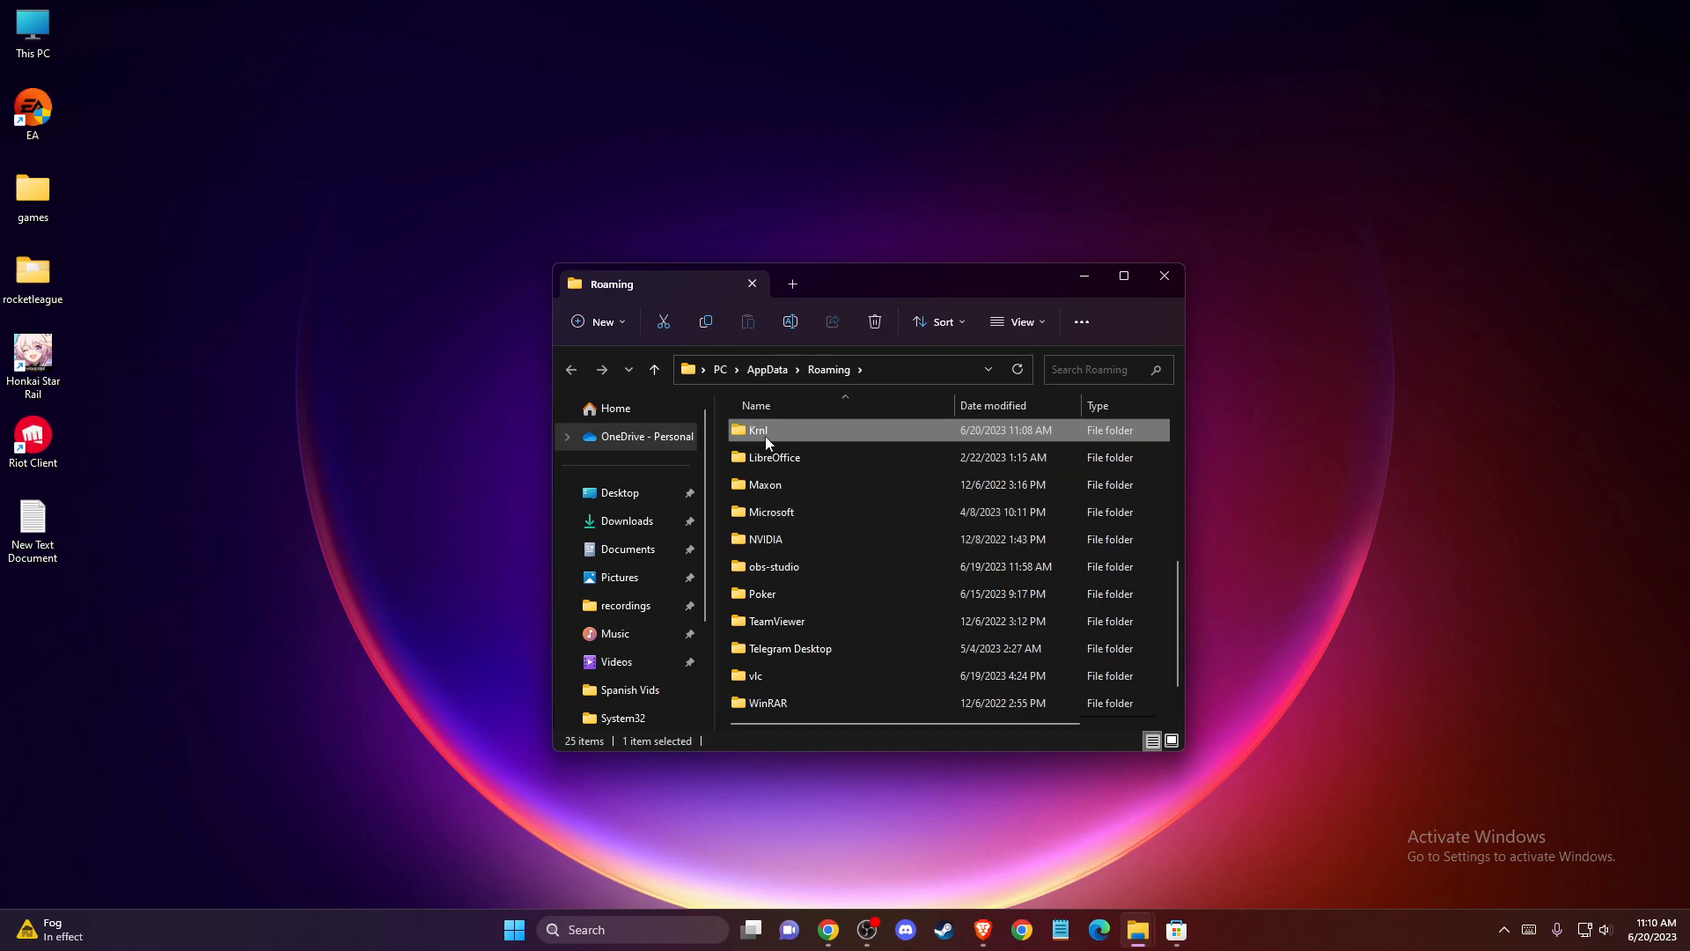
mouse_move(763, 431)
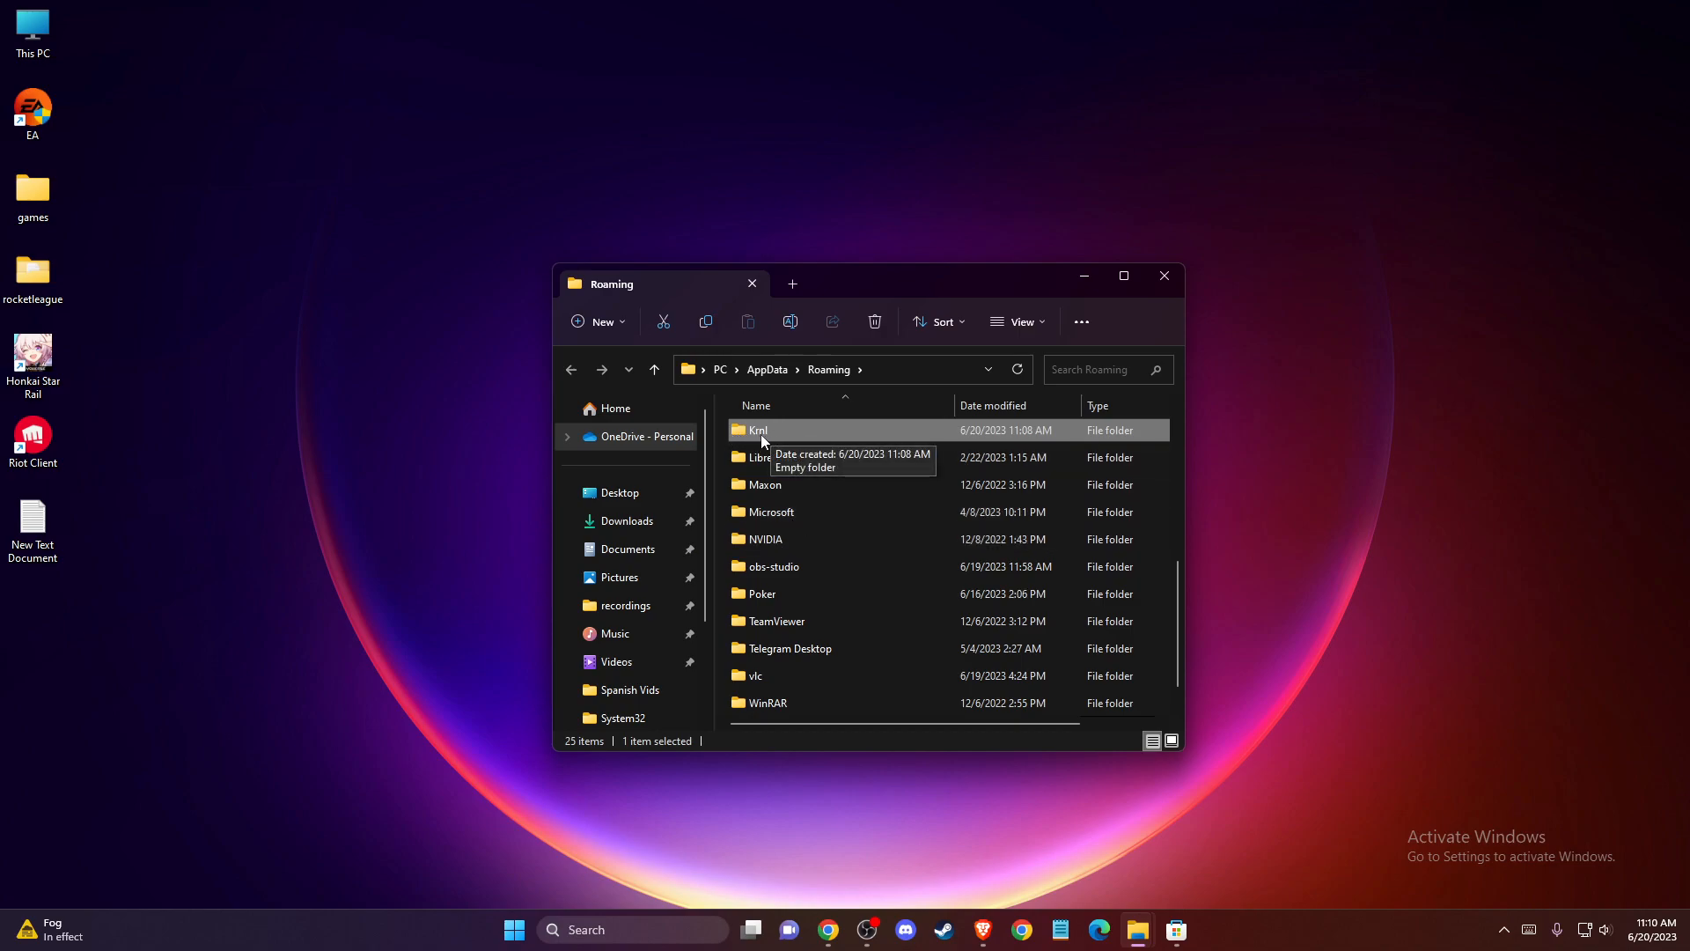
right_click(760, 430)
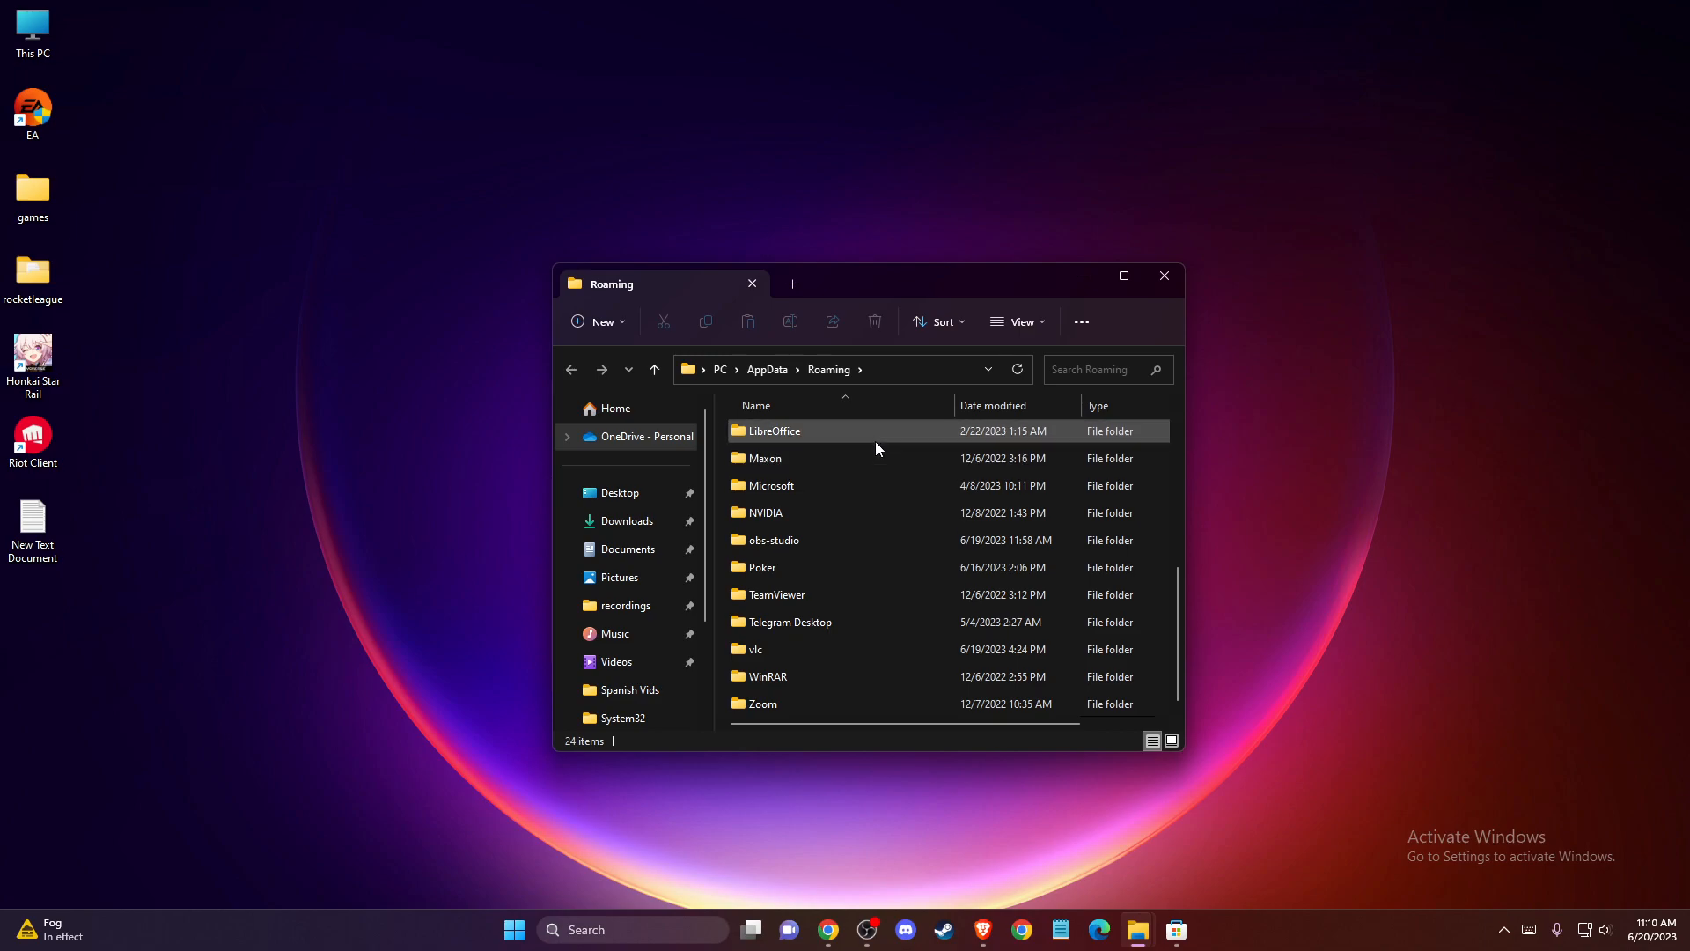
mouse_move(766, 368)
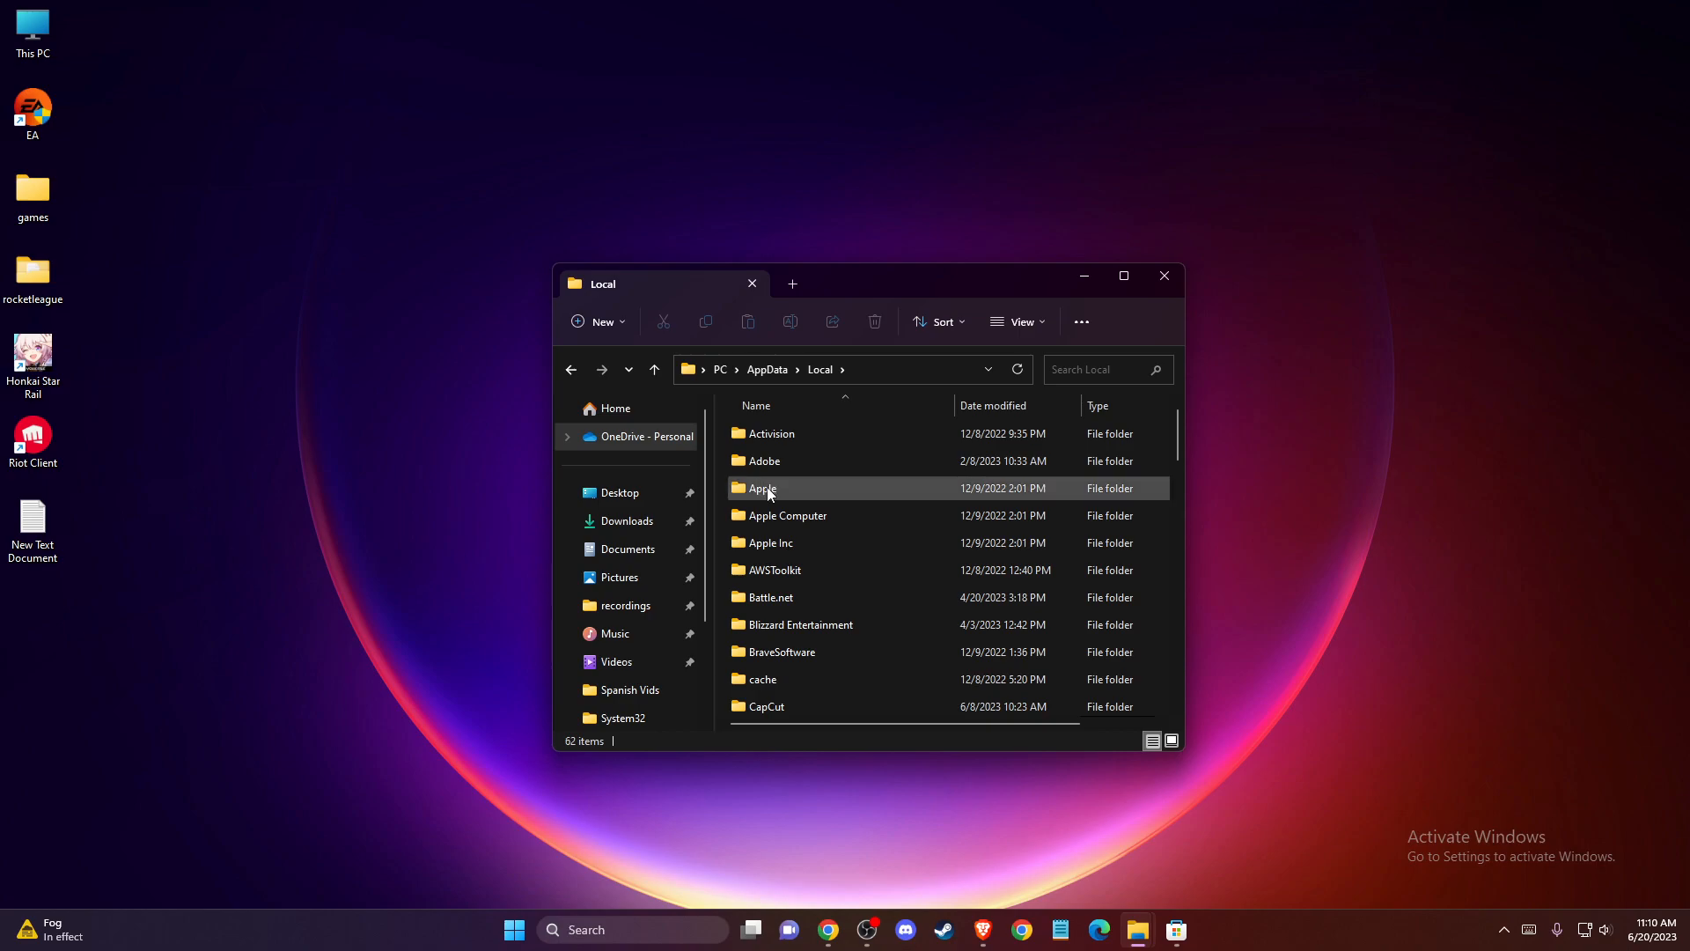
Delete the logs folder inside AppData\Local\Roblox.
double_click(776, 488)
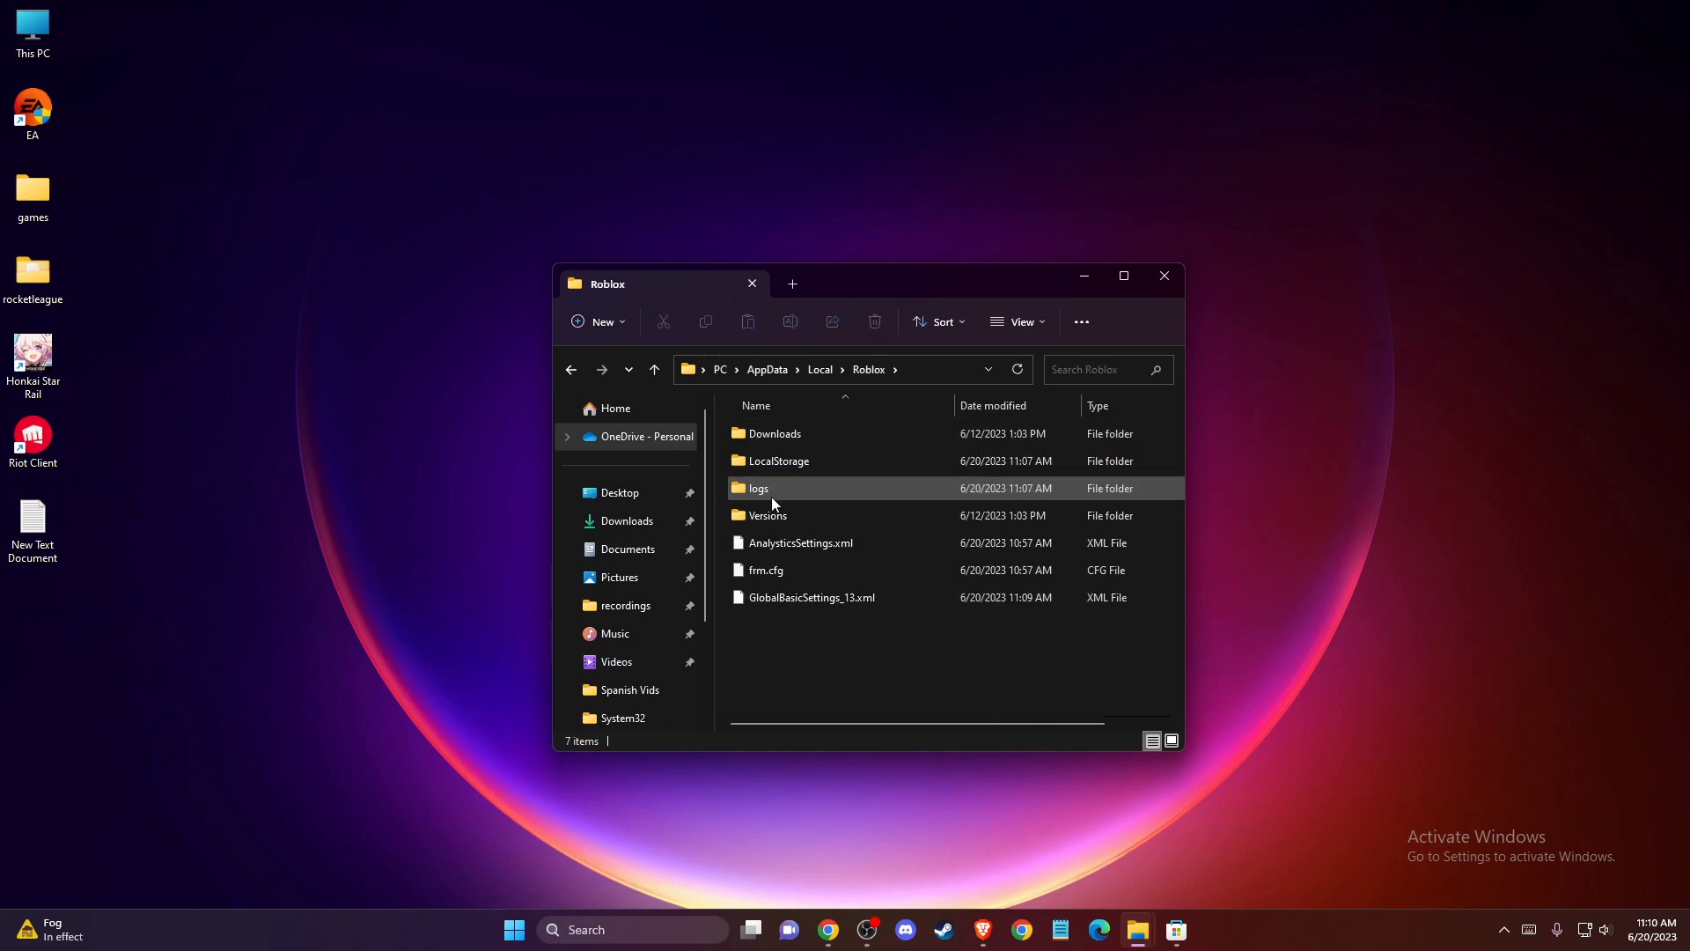
right_click(759, 488)
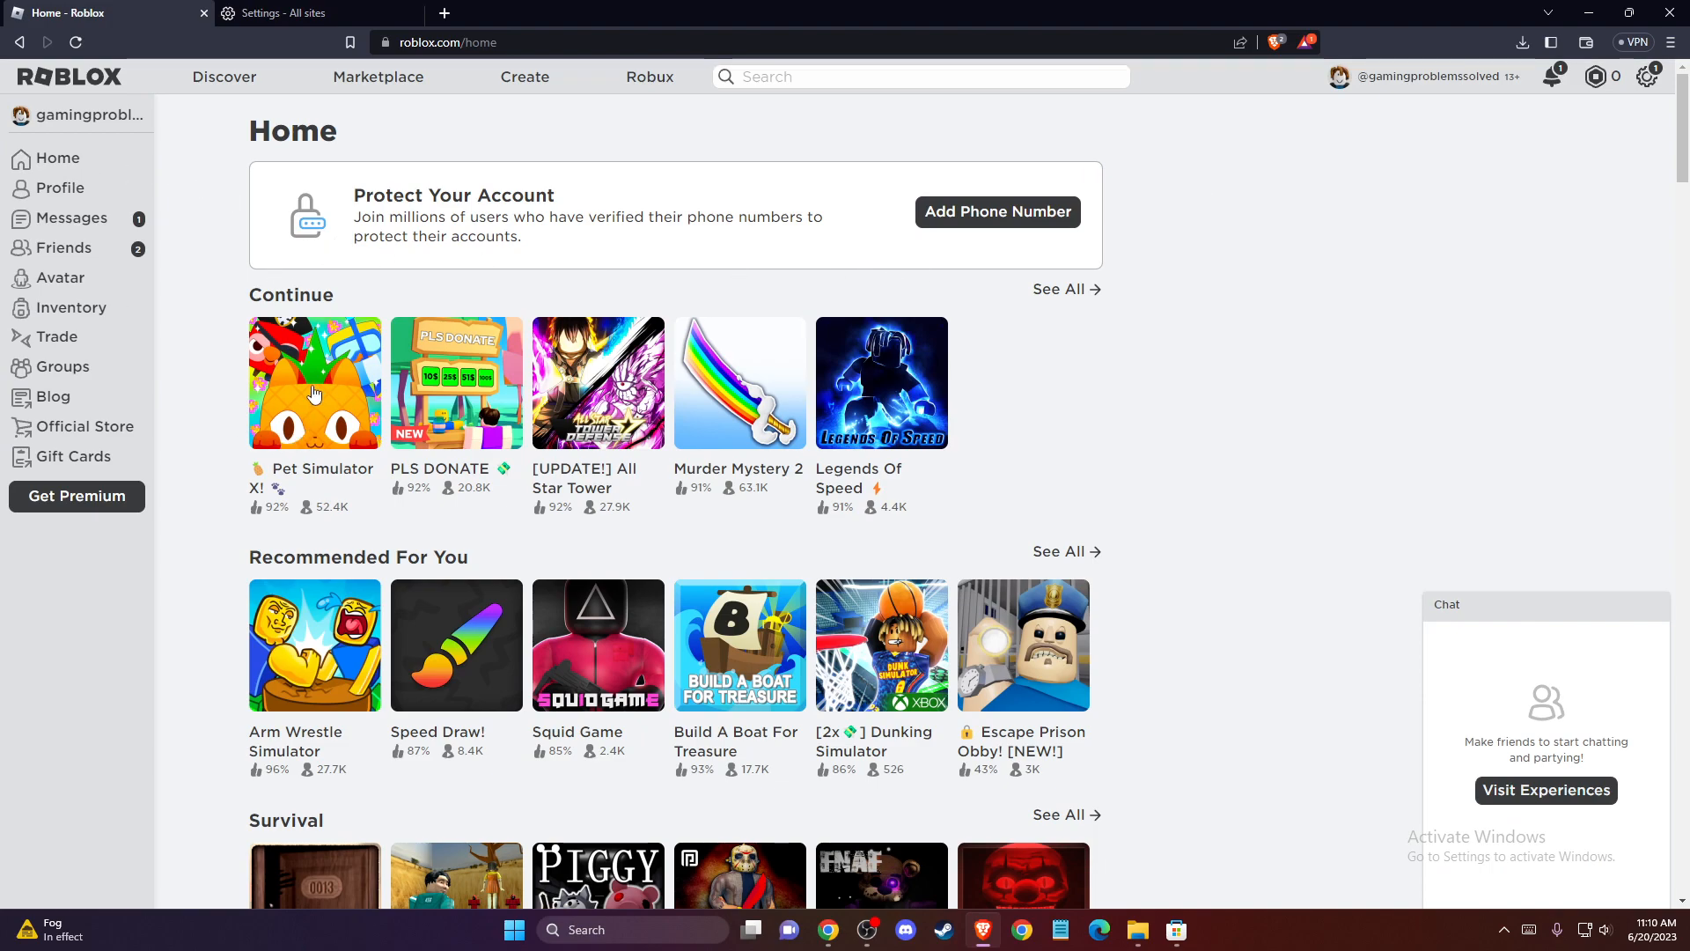
Launch Pet Simulator X from its game page, triggering the Open Roblox prompt.
click(314, 382)
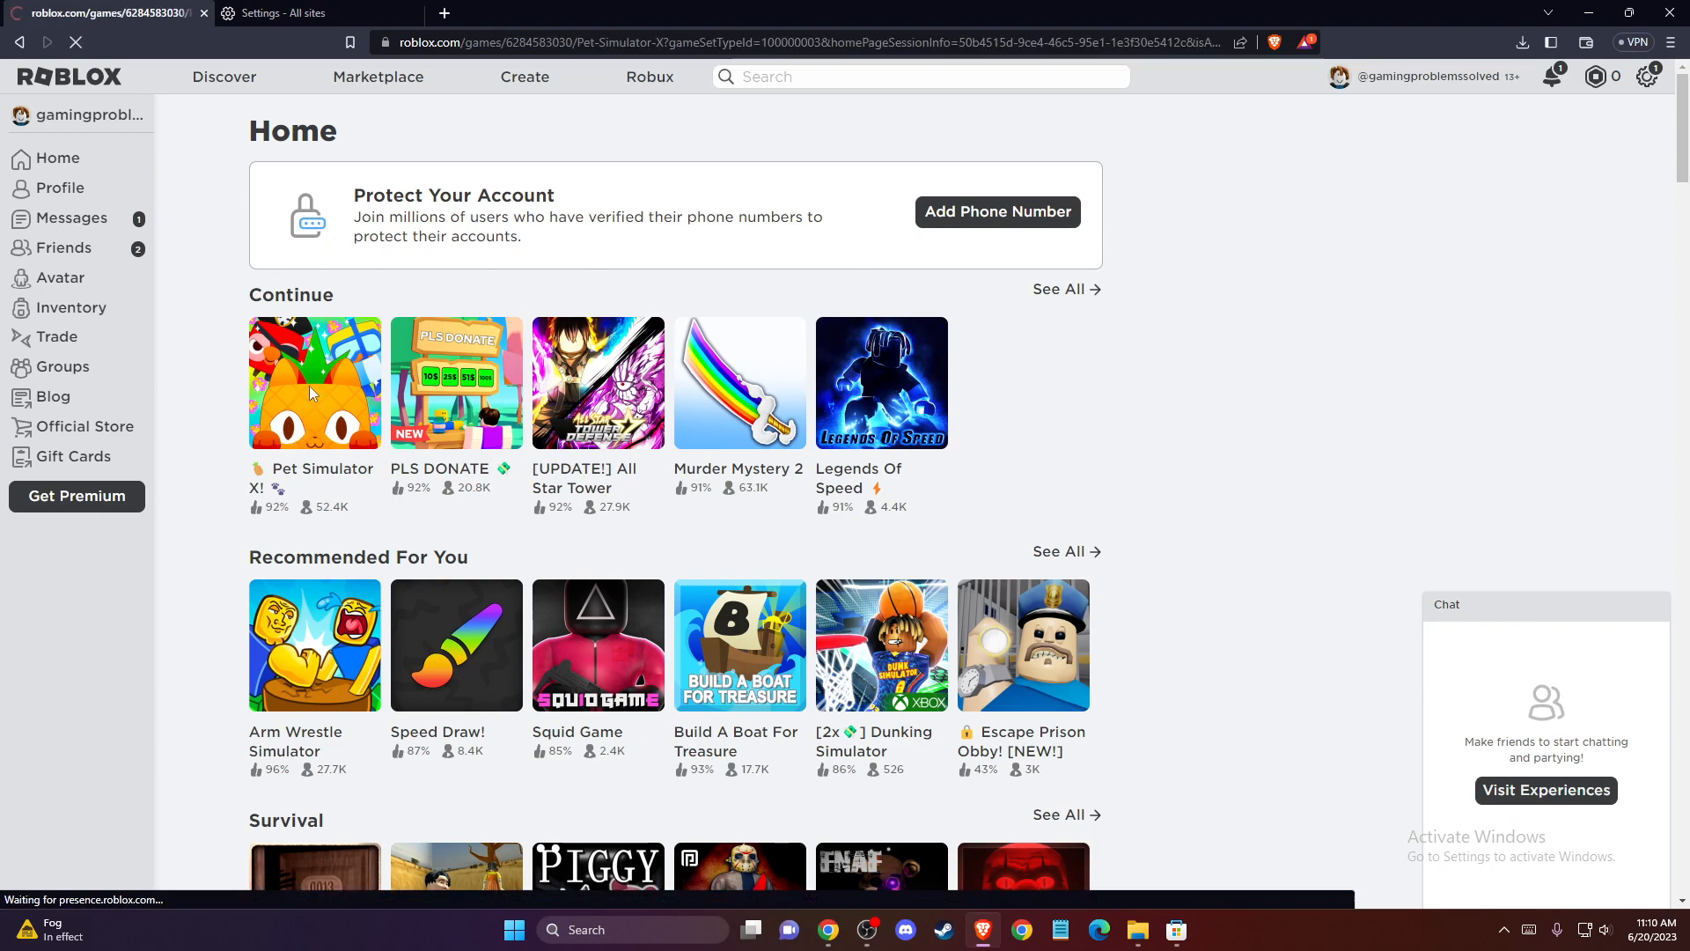
click(314, 382)
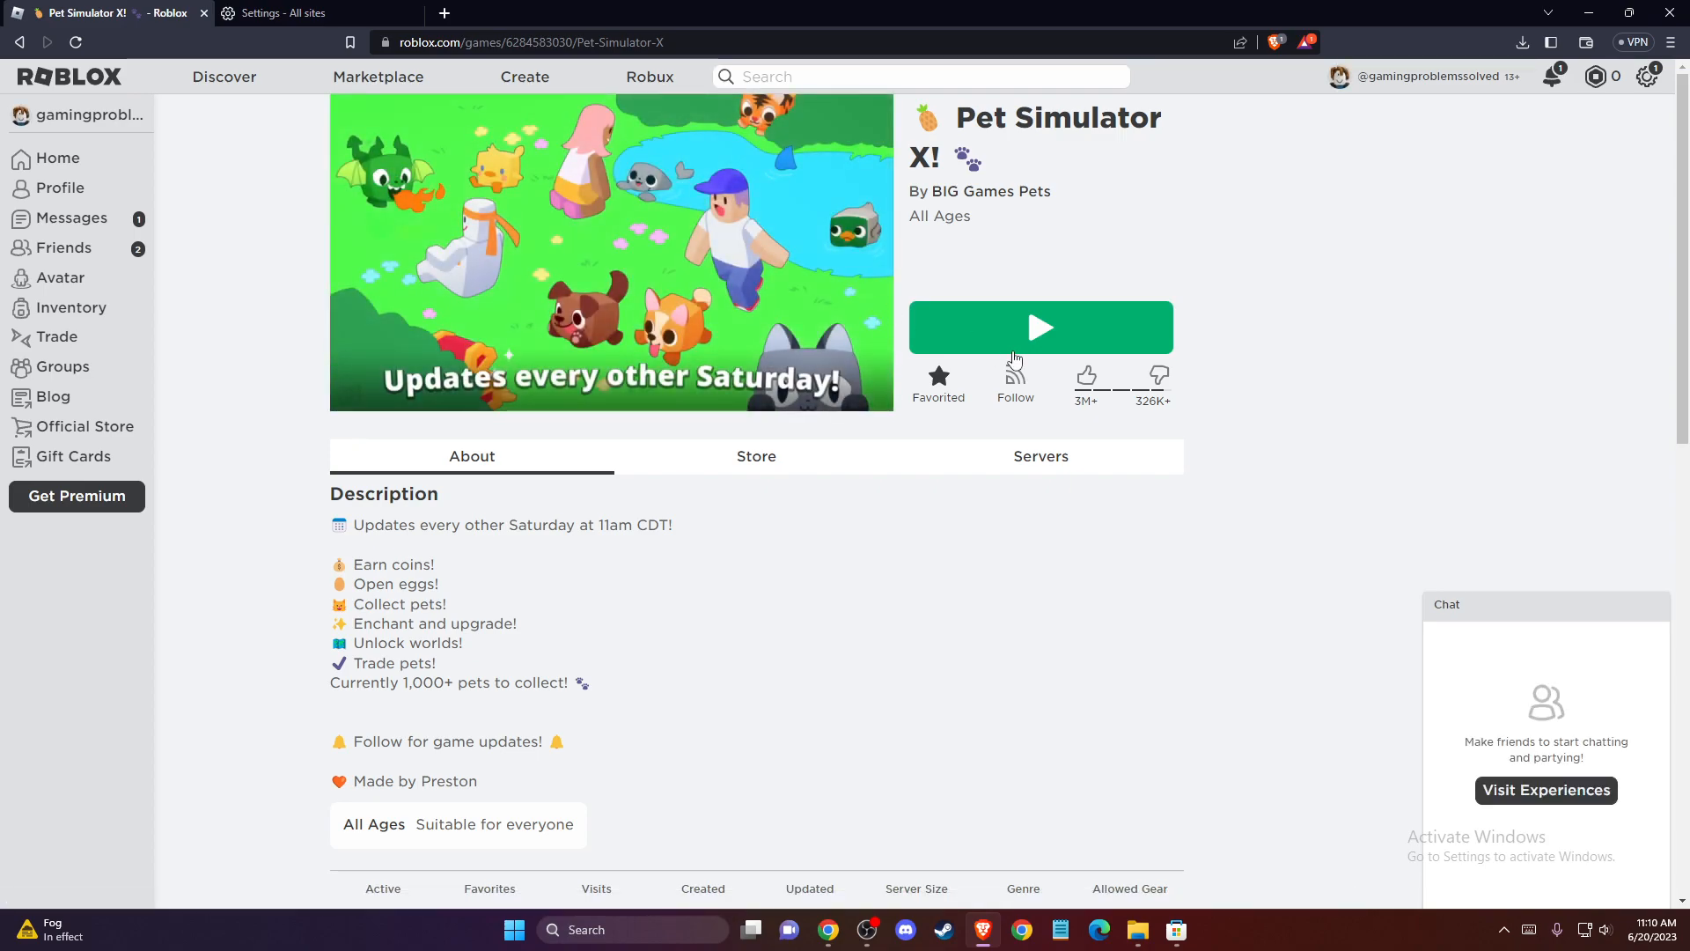
click(1038, 327)
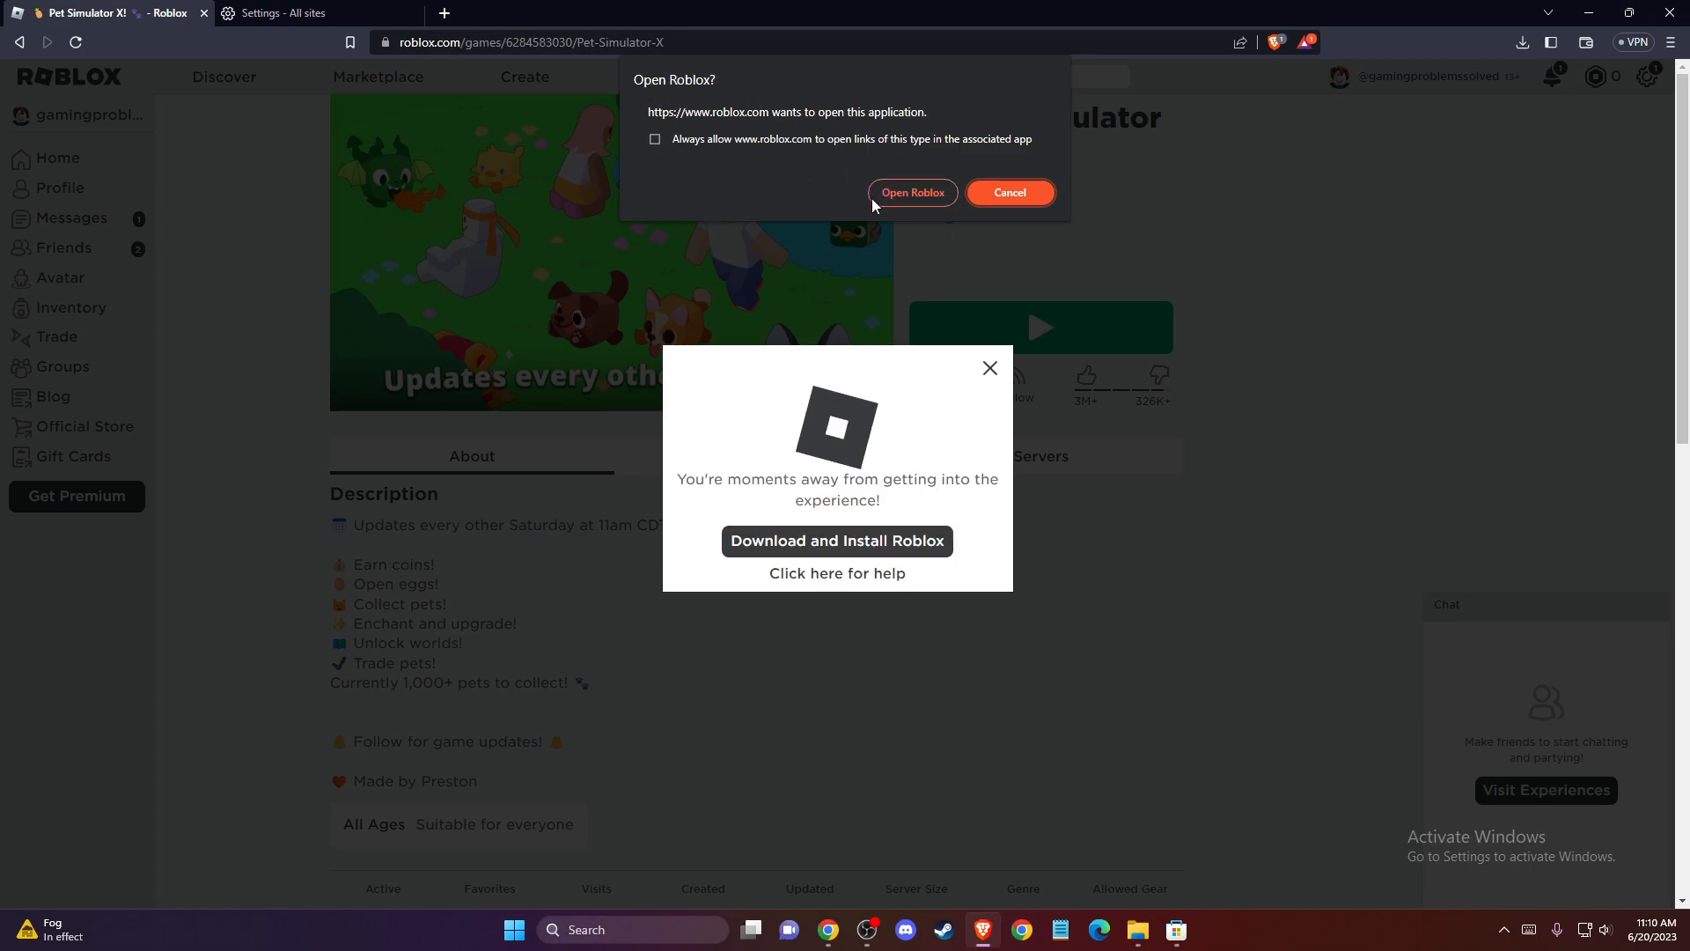
mouse_move(742, 551)
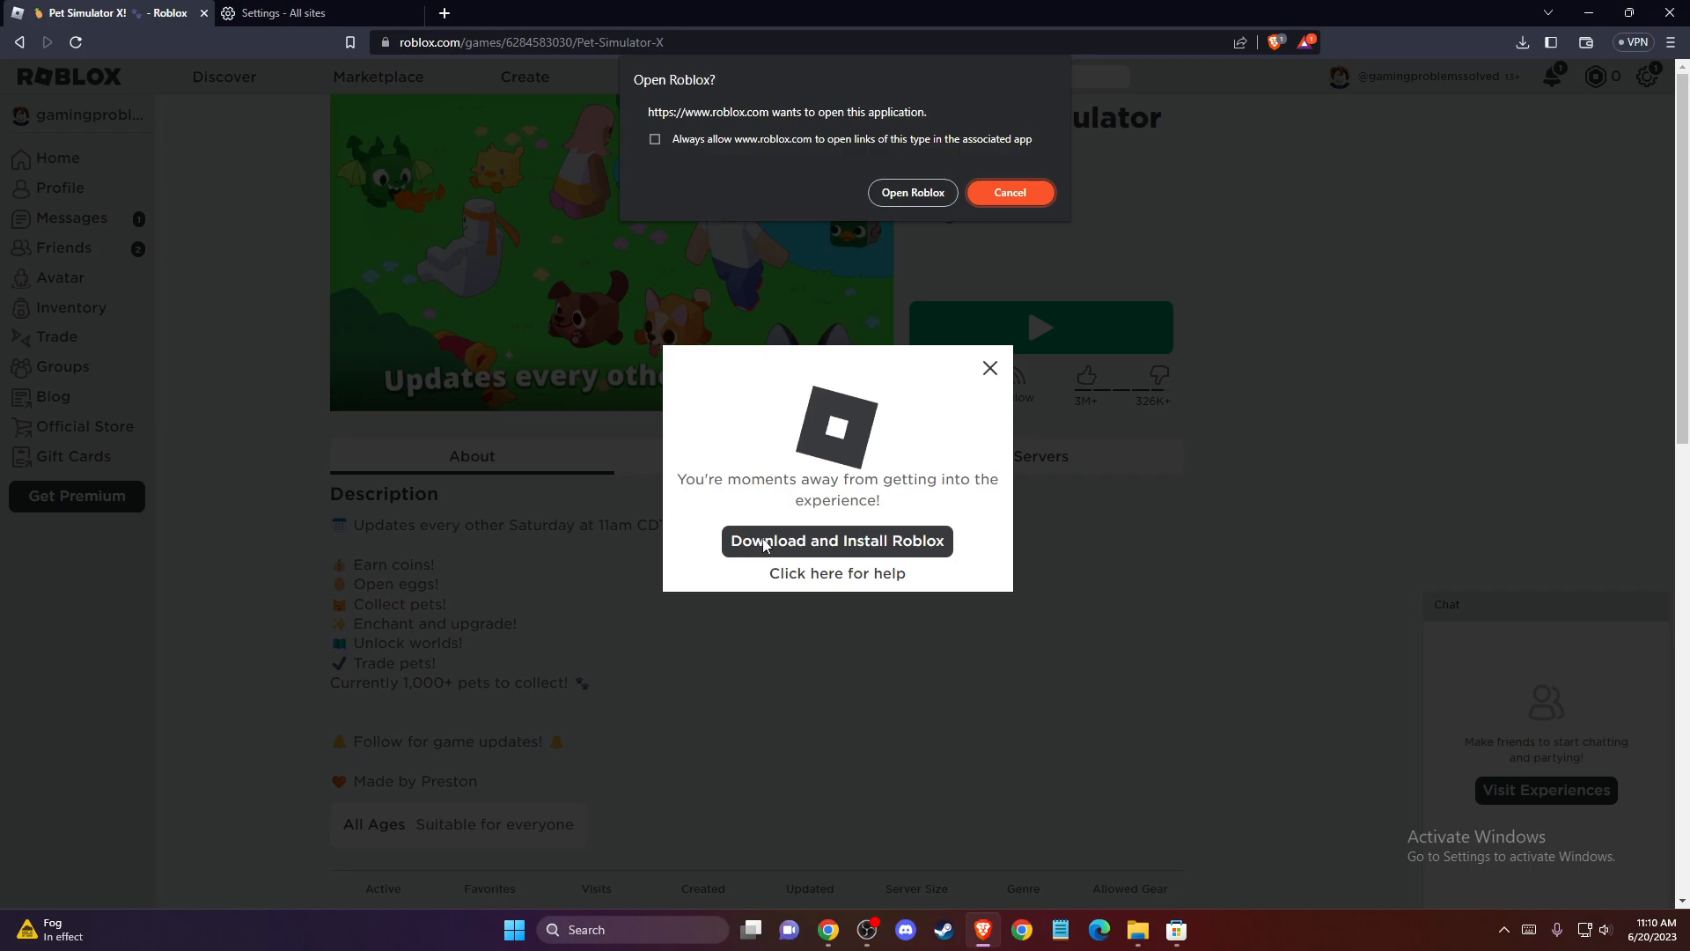
Dismiss the prompt and download RobloxPlayerLauncher.exe to the Desktop.
click(1007, 192)
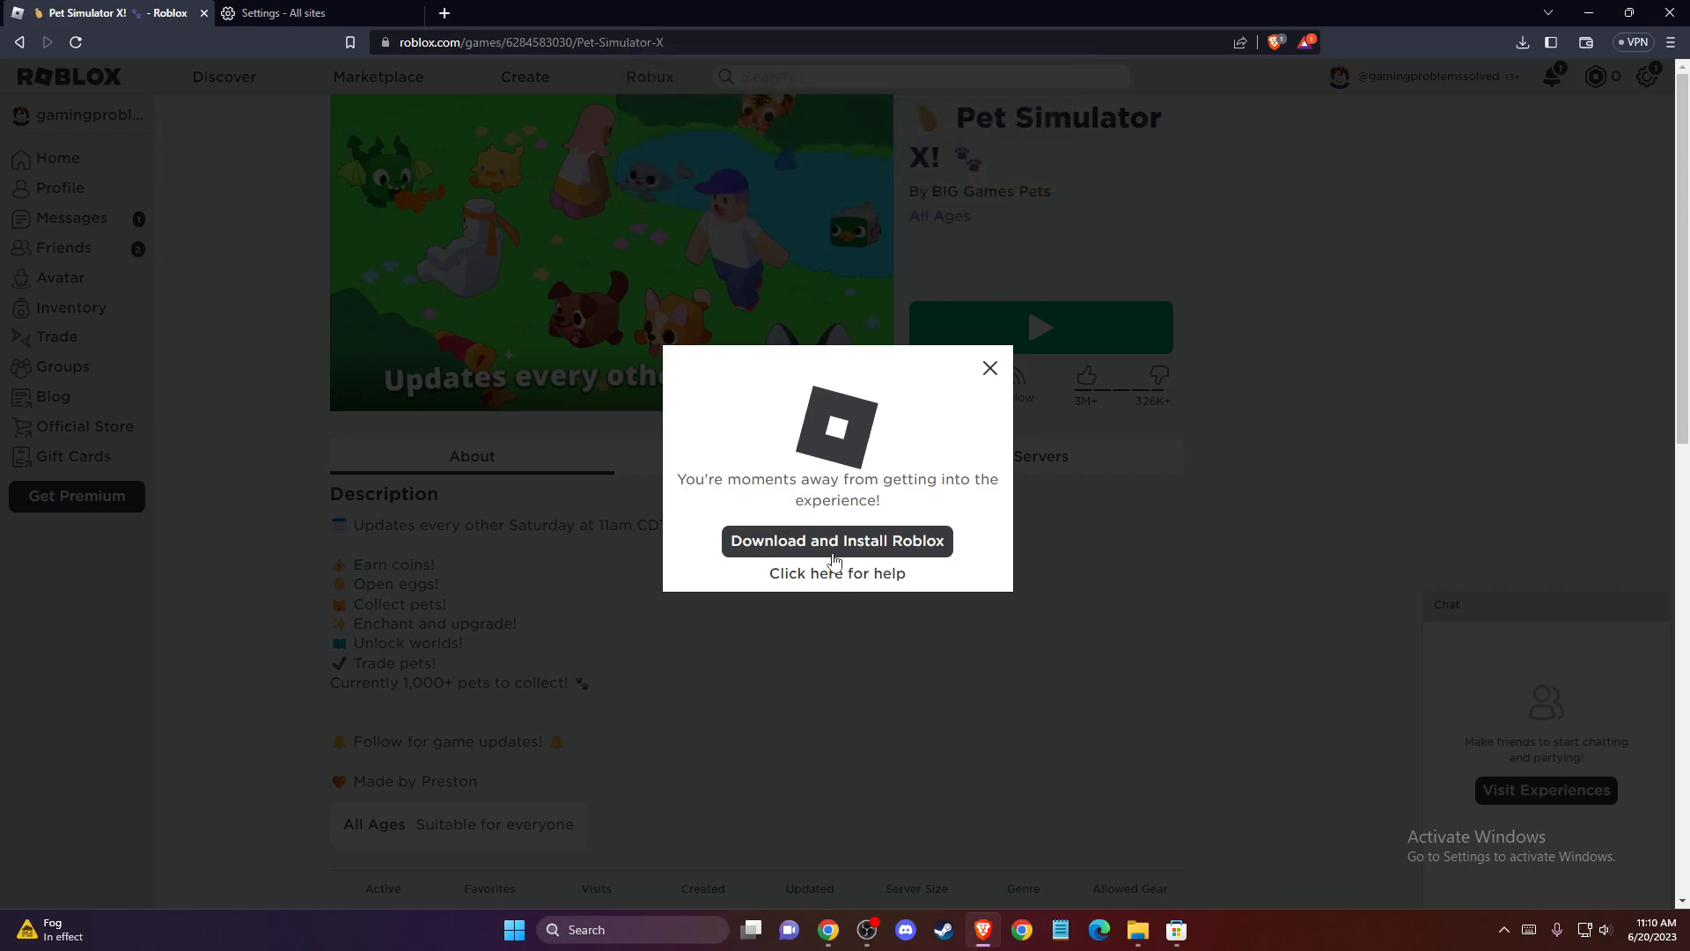
click(836, 541)
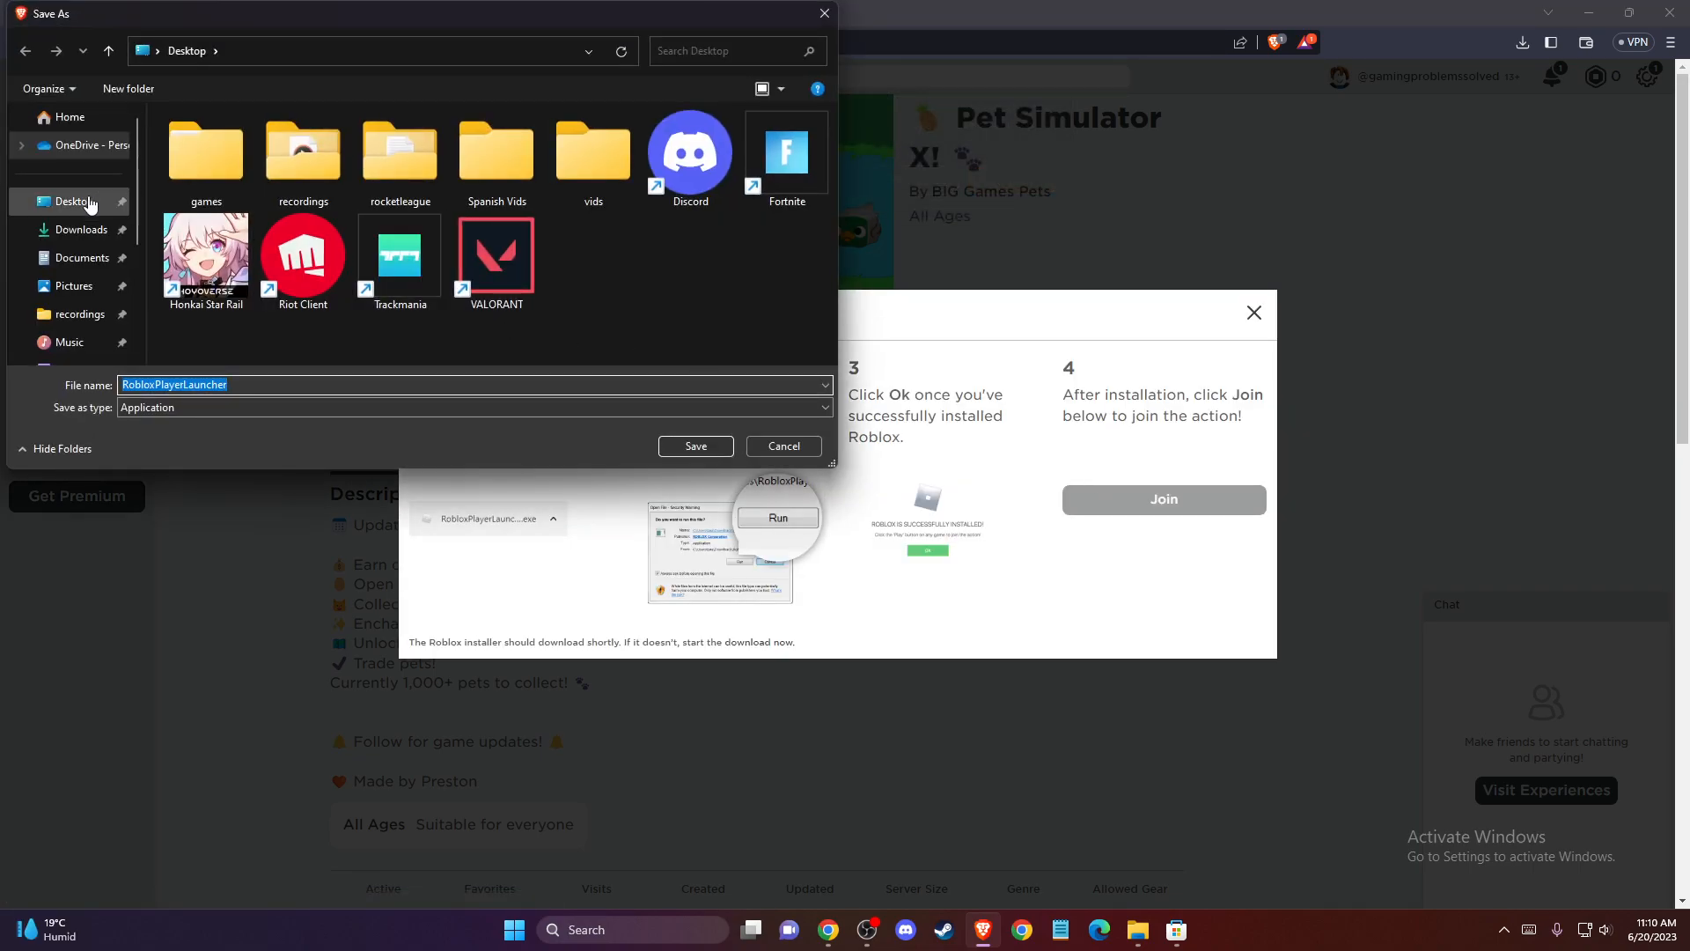
click(696, 445)
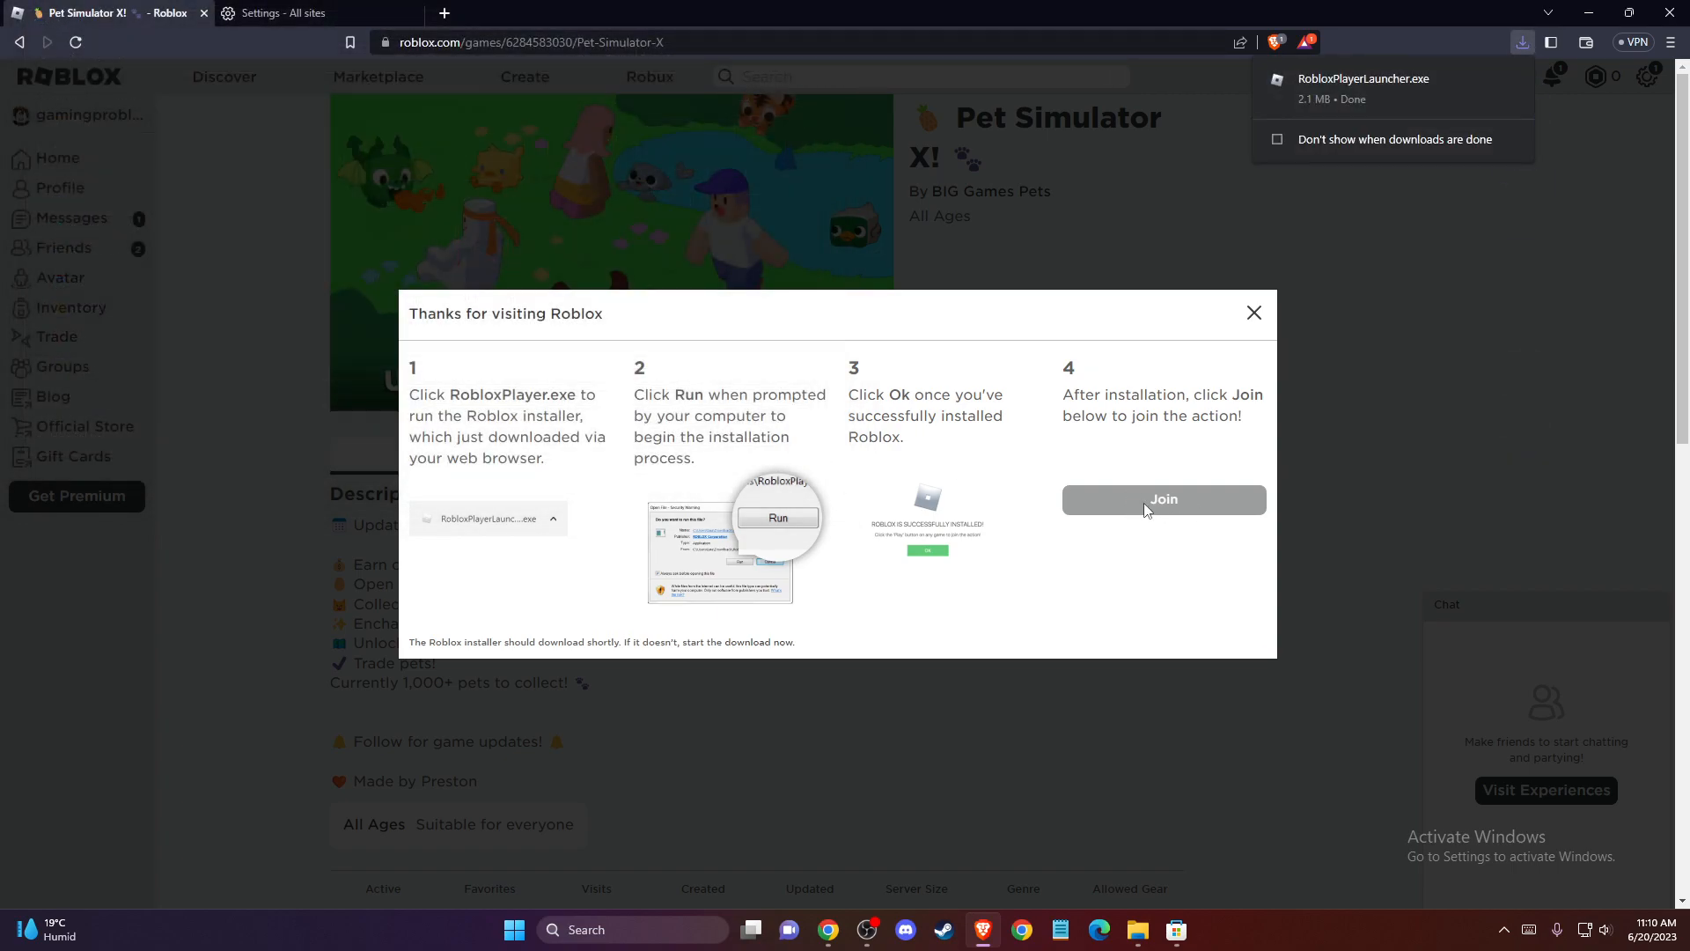
mouse_move(1523, 129)
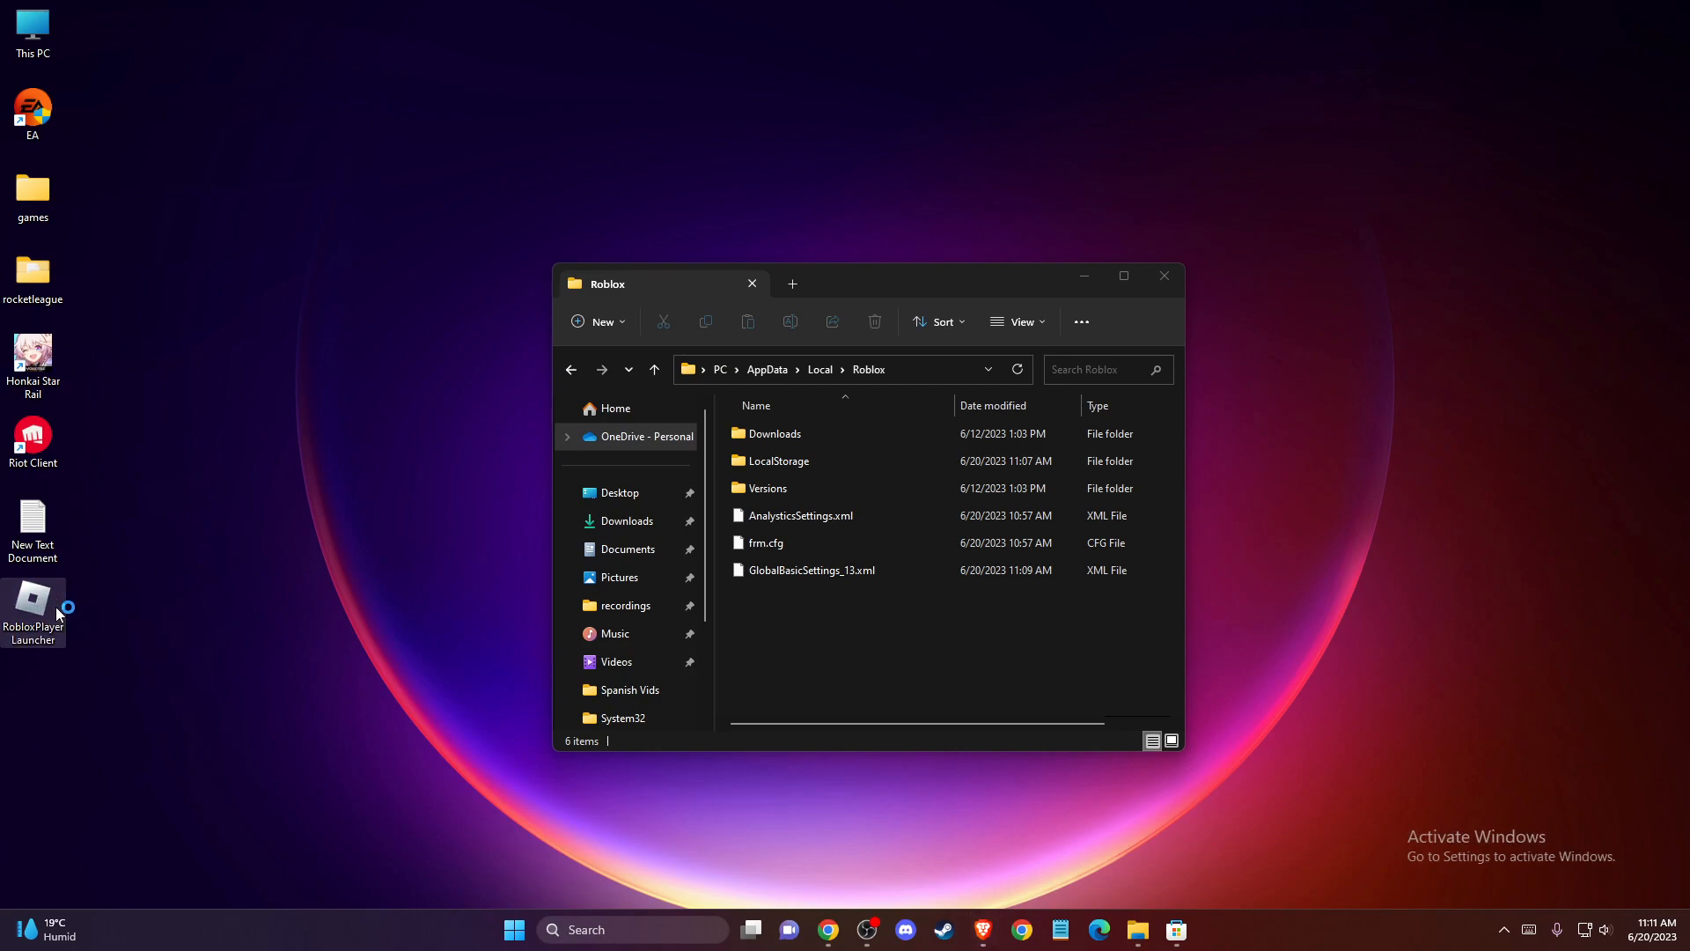
Run RobloxPlayerLauncher, confirm the success dialog, and close File Explorer.
double_click(32, 597)
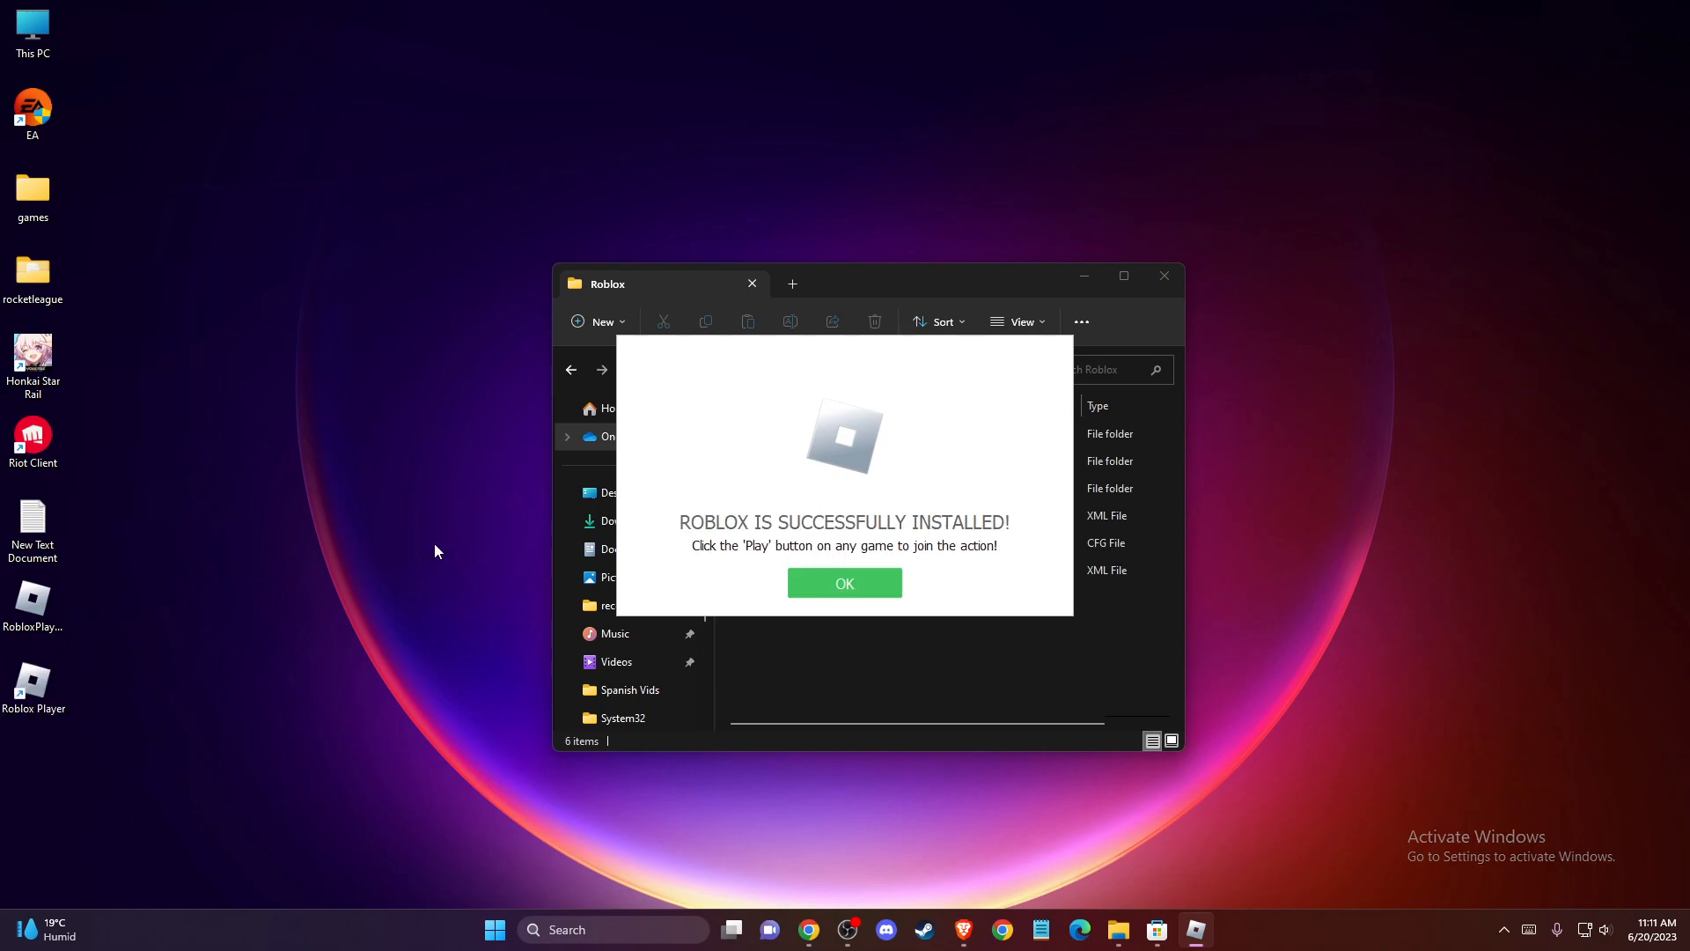
click(843, 583)
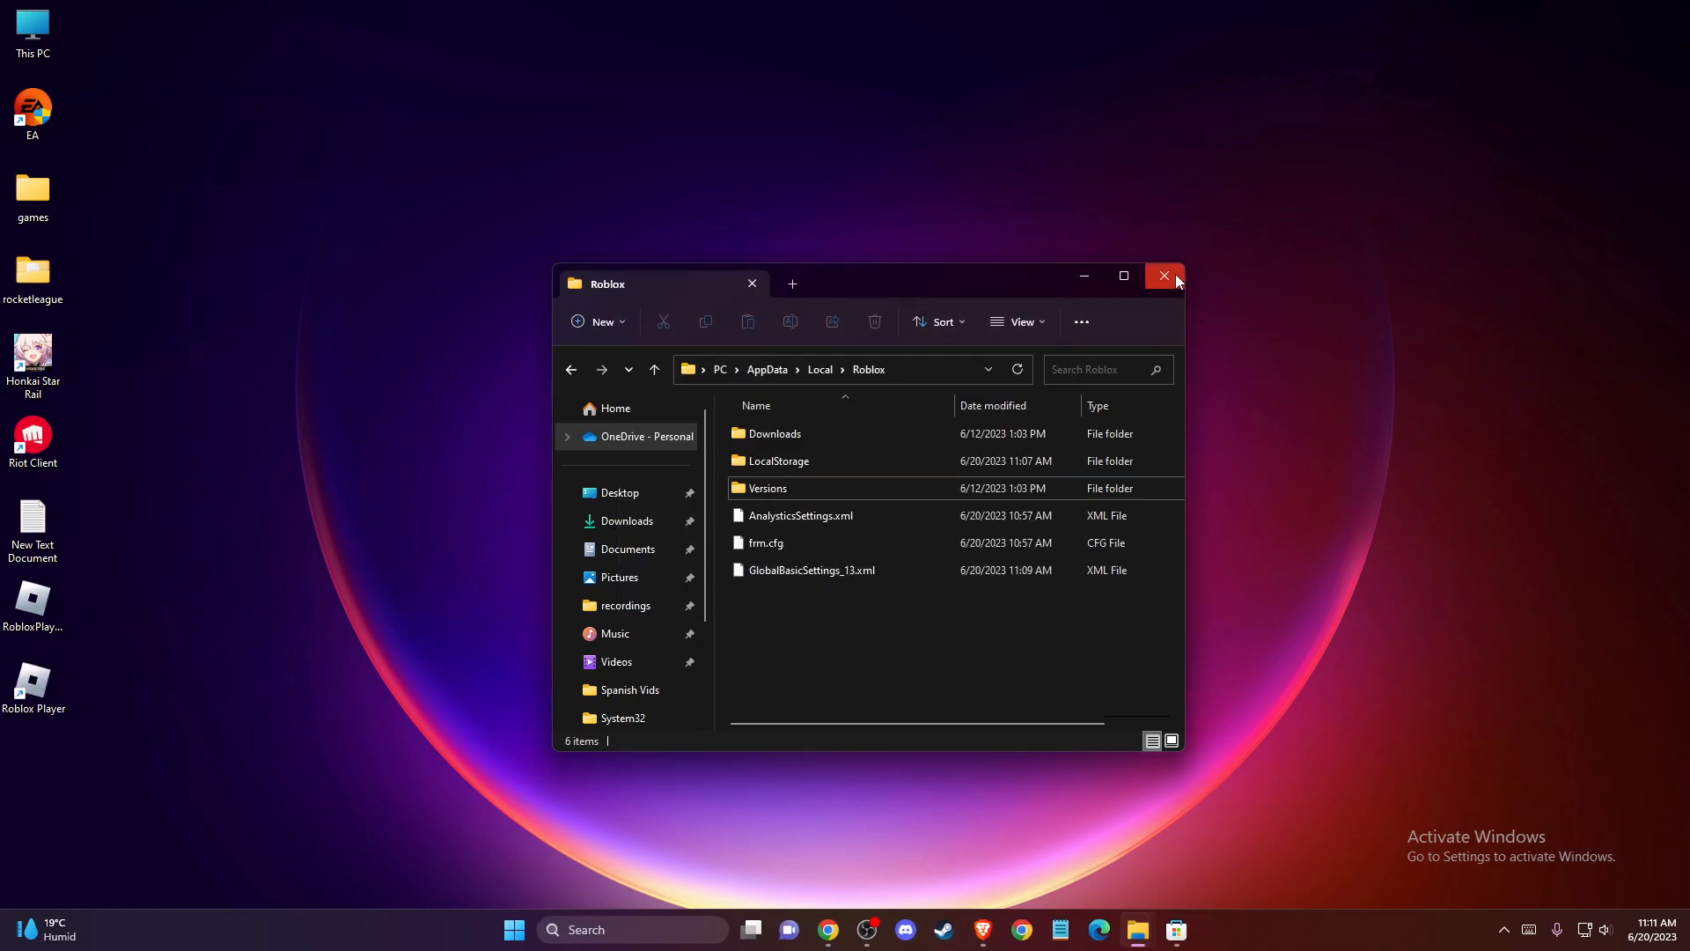
click(1164, 276)
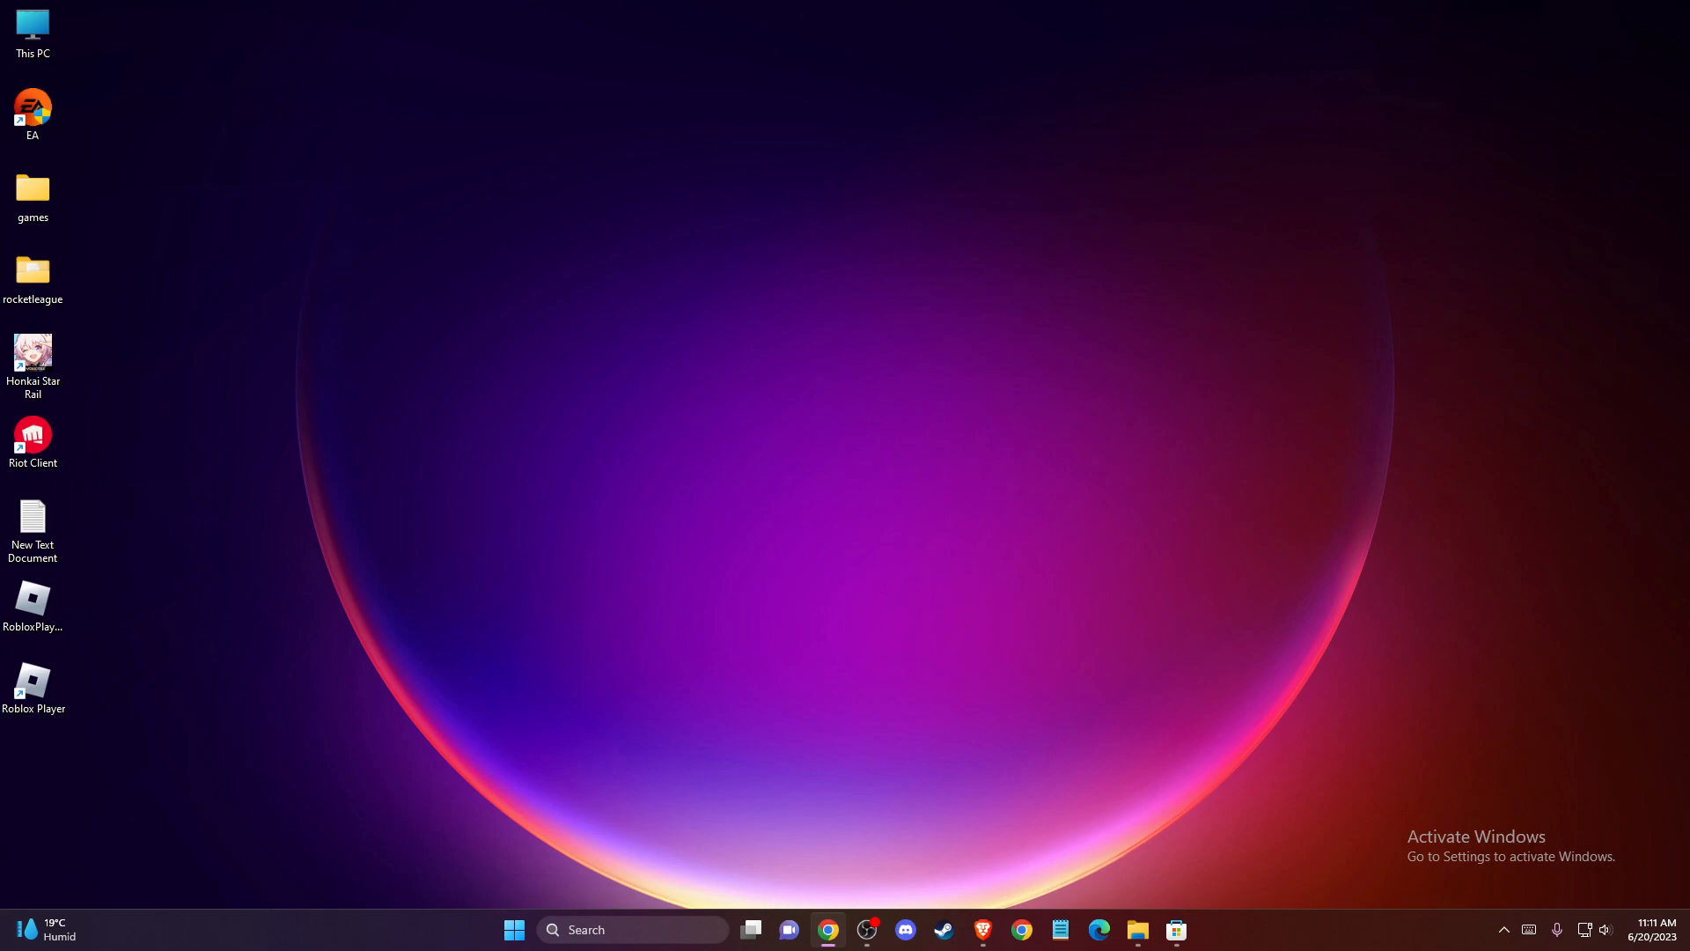
mouse_move(813, 680)
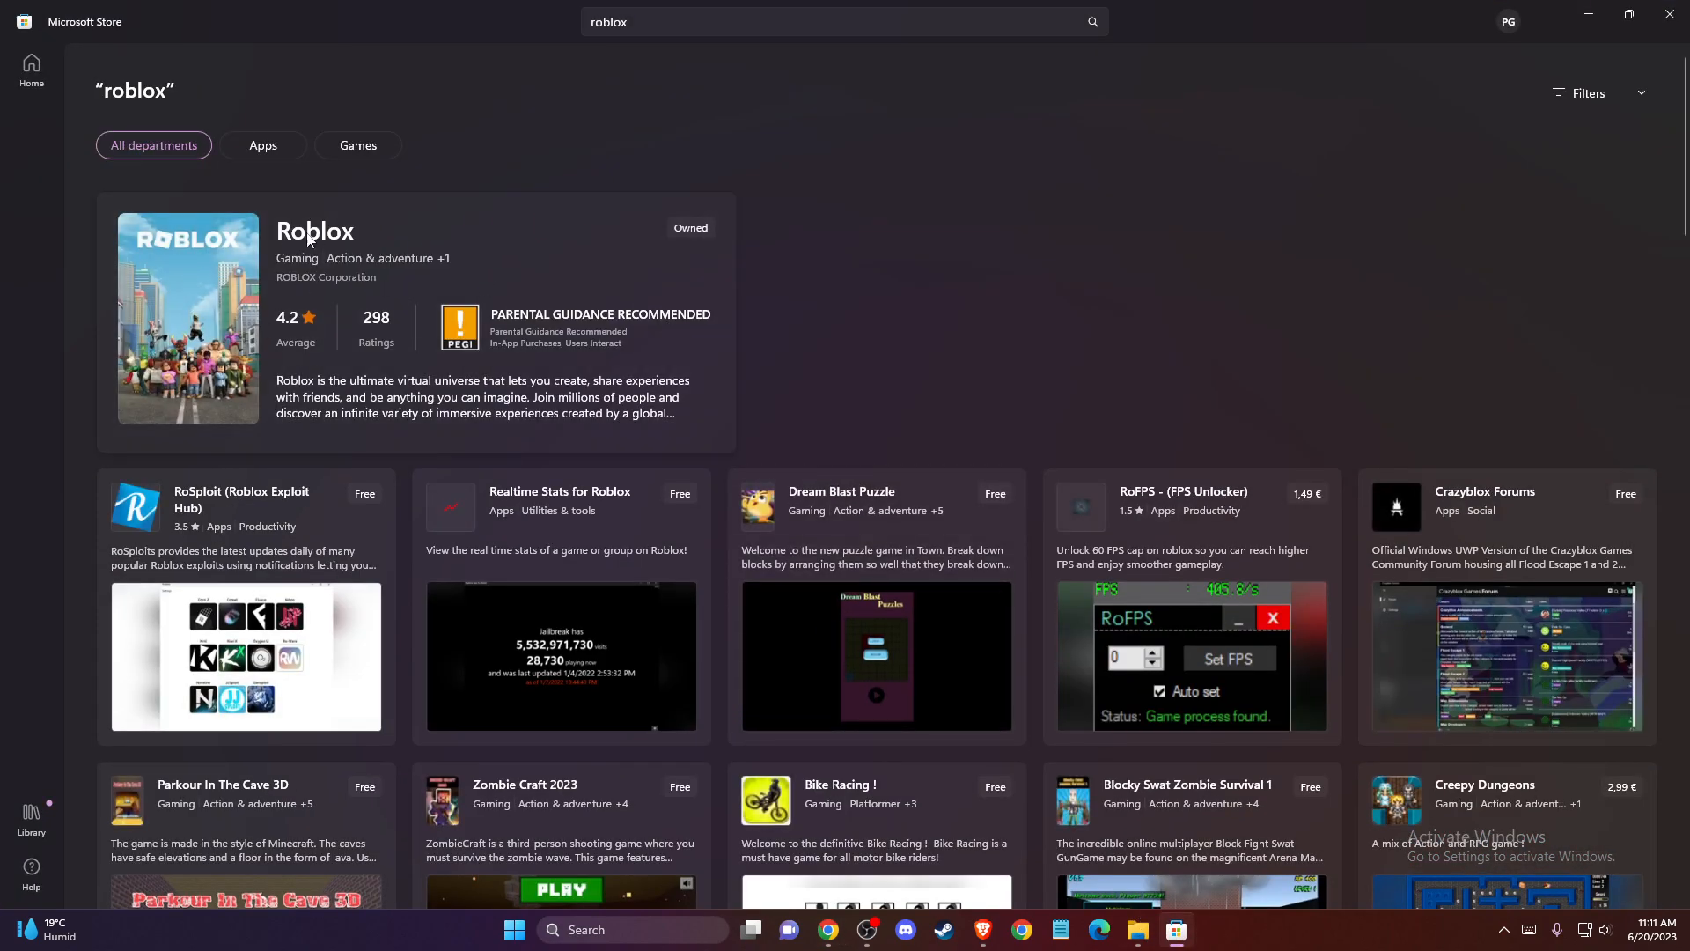
mouse_move(450, 368)
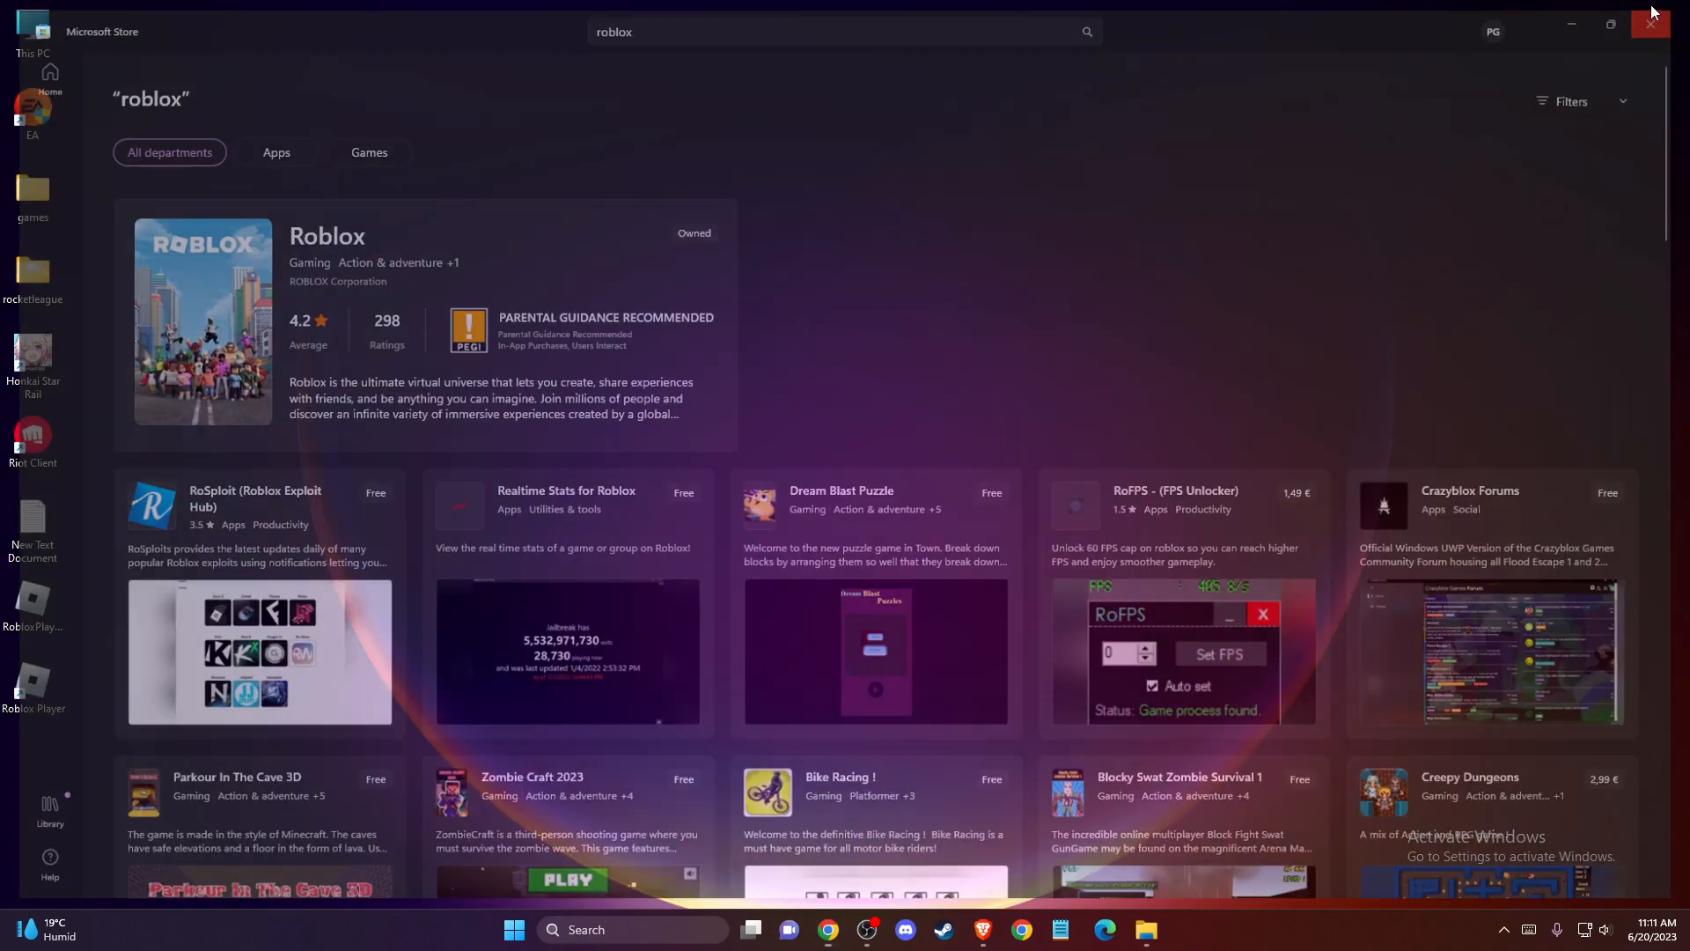
Close Microsoft Store after seeing Roblox listed as Owned.
click(1648, 23)
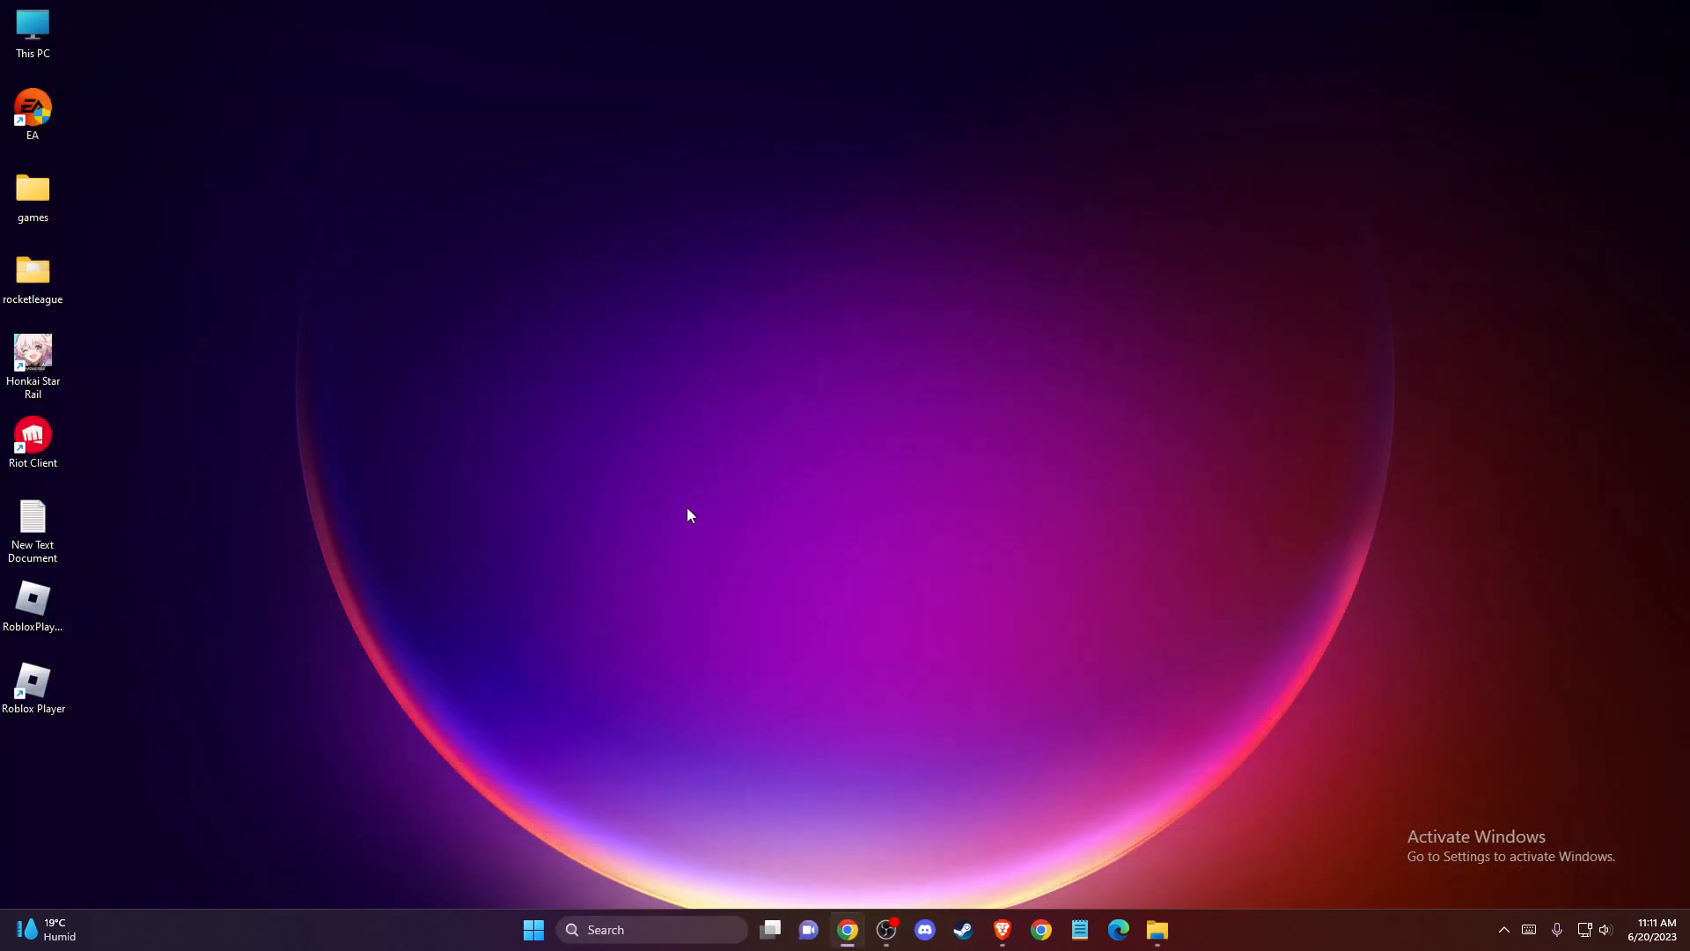